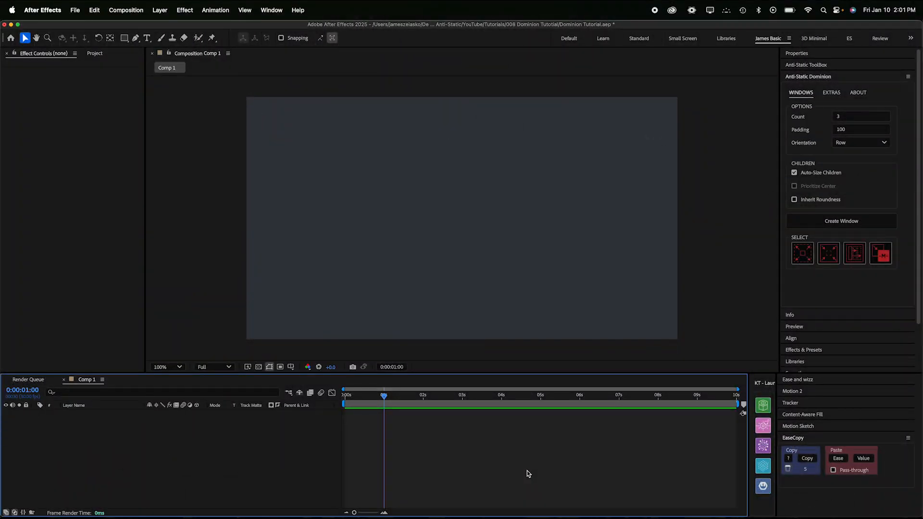
{"action": "mouse_move", "coordinate": [467, 322]}
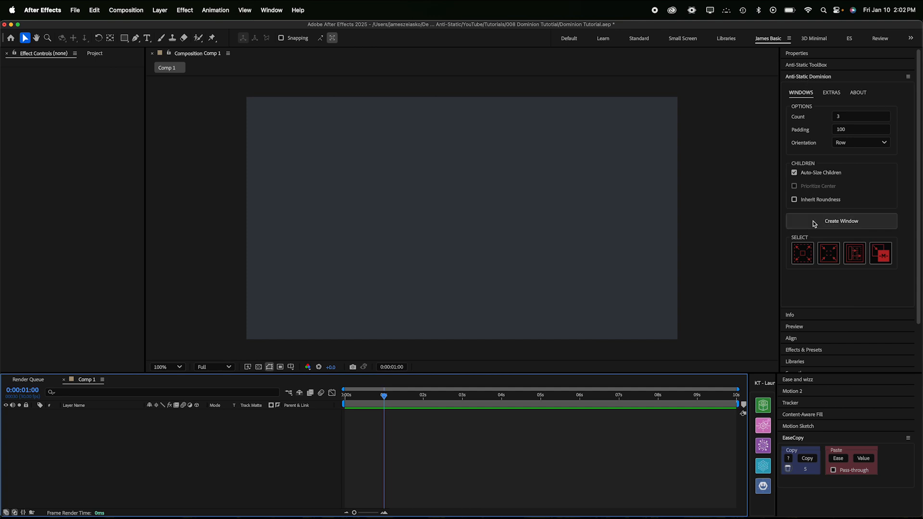
- Create the first Dominion window and twirl the [DOM] Window_1 layer open and closed
{"action": "left_click", "coordinate": [841, 221]}
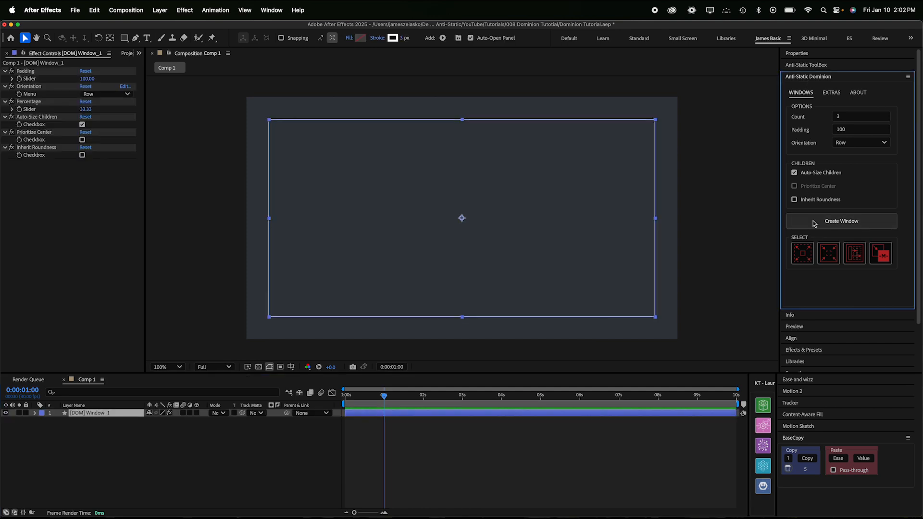
{"action": "mouse_move", "coordinate": [717, 248]}
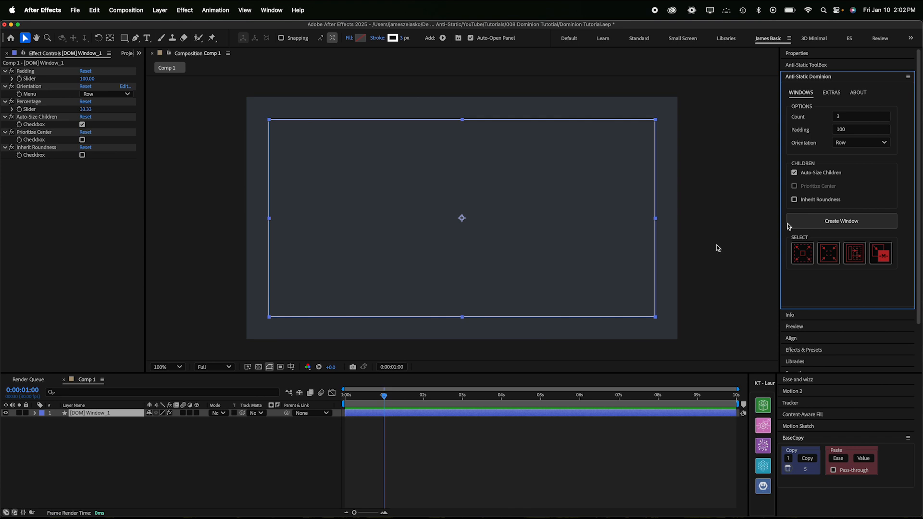
{"action": "mouse_move", "coordinate": [438, 140]}
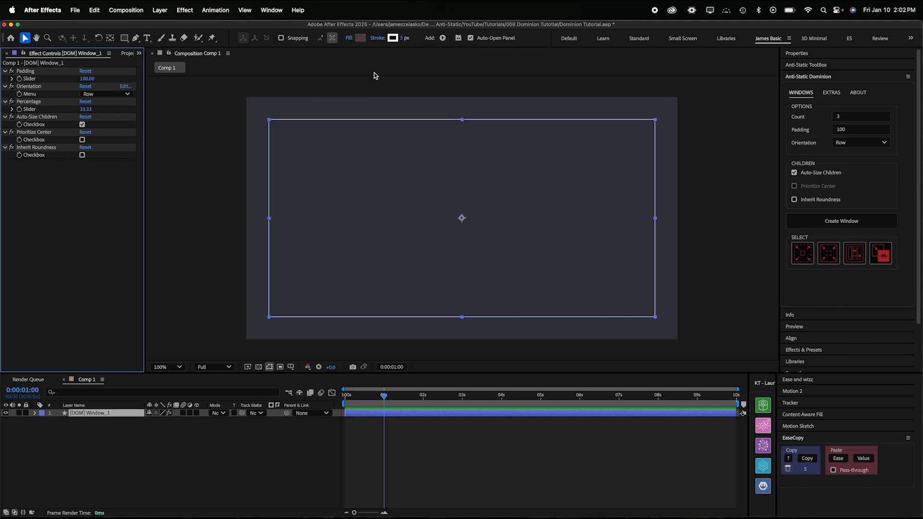
{"action": "mouse_move", "coordinate": [129, 434]}
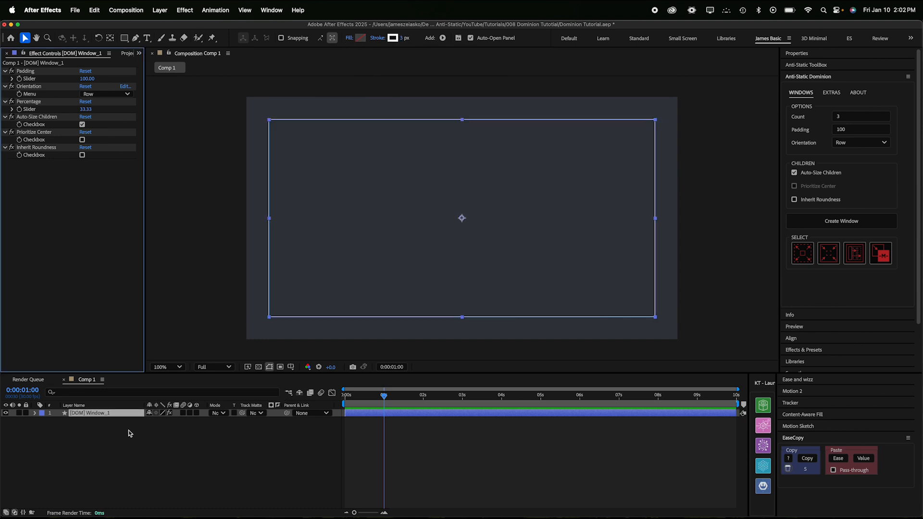
{"action": "left_click", "coordinate": [35, 413]}
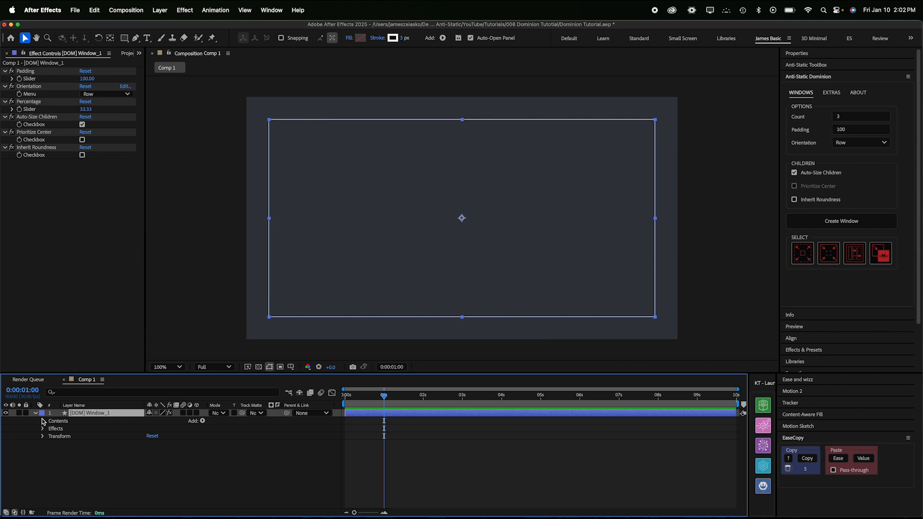
{"action": "left_click", "coordinate": [35, 412]}
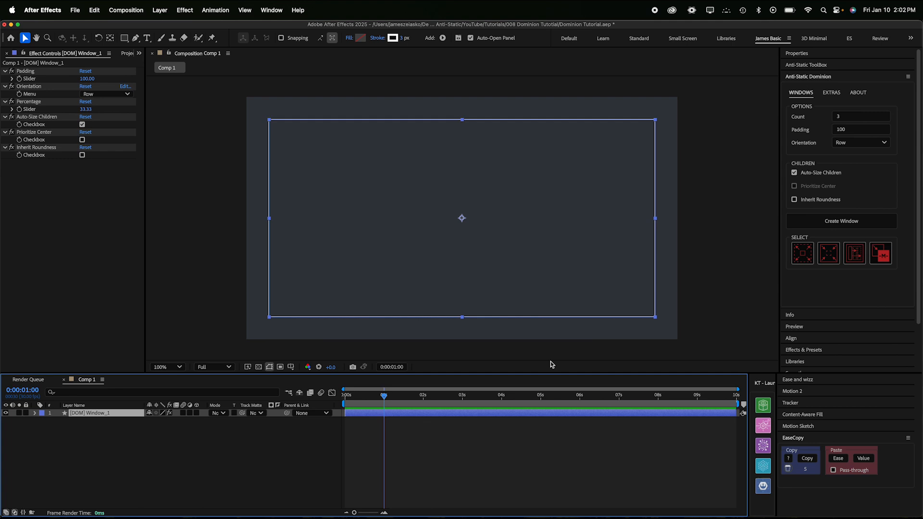
{"action": "mouse_move", "coordinate": [518, 386]}
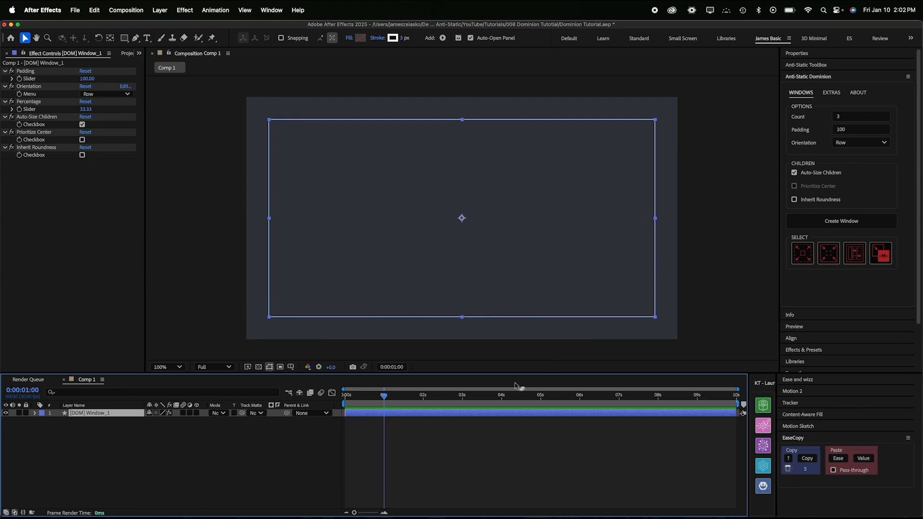
{"action": "mouse_move", "coordinate": [400, 417]}
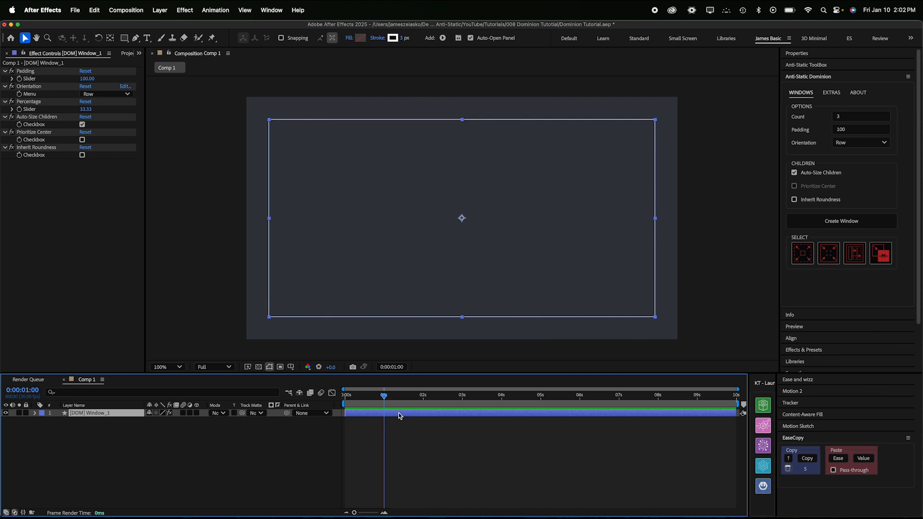
- Add two stacked rows inside Window_1 and nest another window inside the top row
{"action": "left_click", "coordinate": [840, 220]}
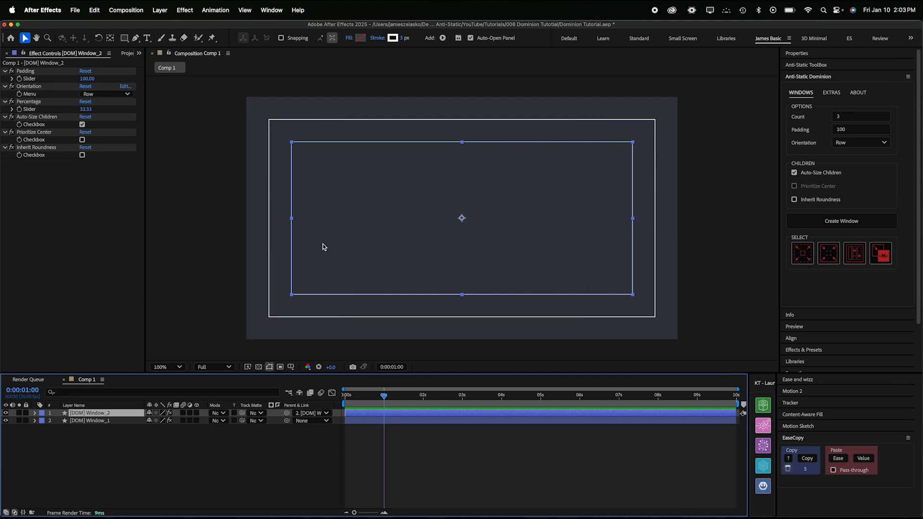
{"action": "mouse_move", "coordinate": [249, 464]}
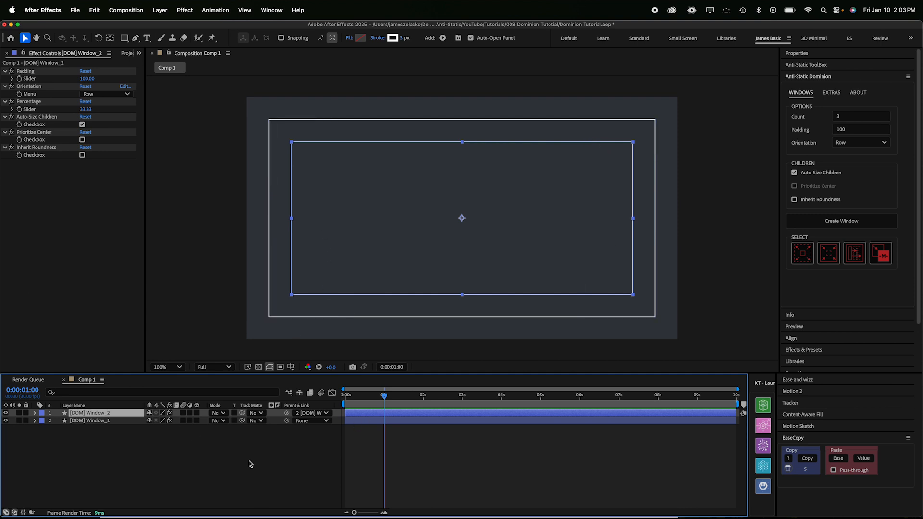
{"action": "left_click", "coordinate": [840, 220]}
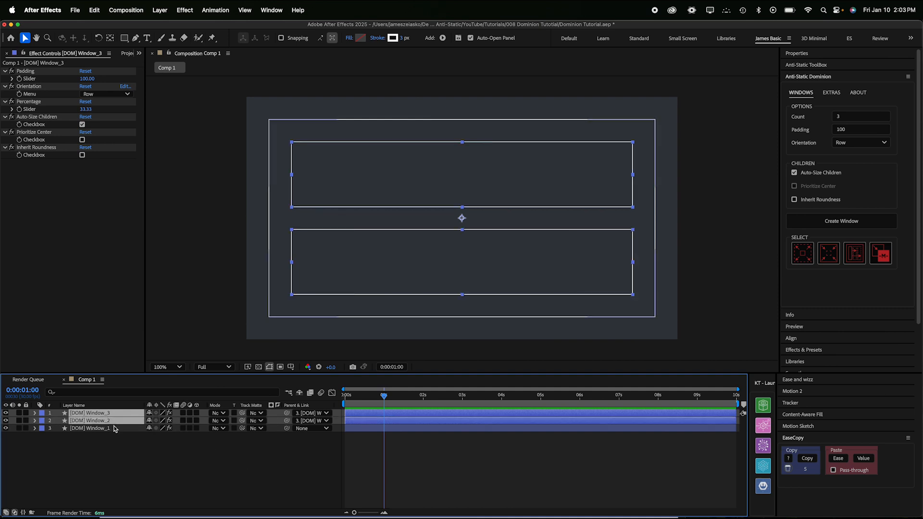
{"action": "left_click", "coordinate": [89, 428]}
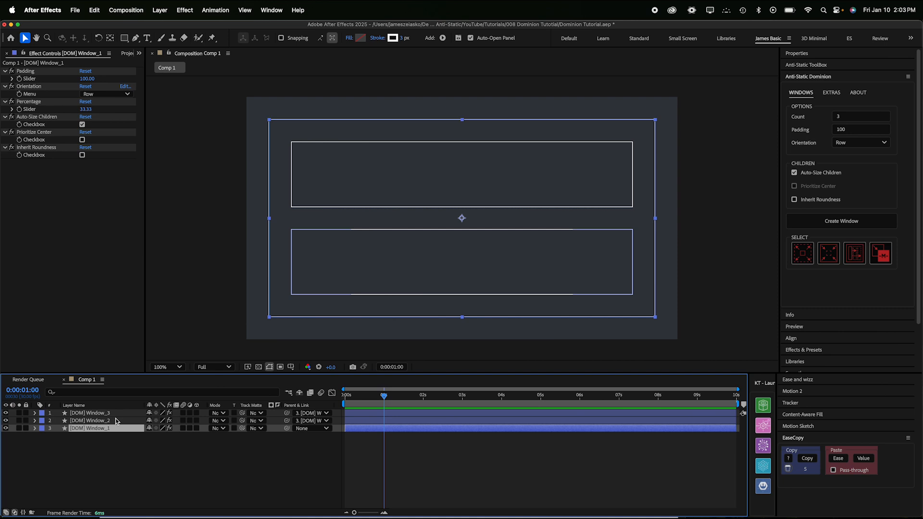
{"action": "left_click", "coordinate": [89, 413]}
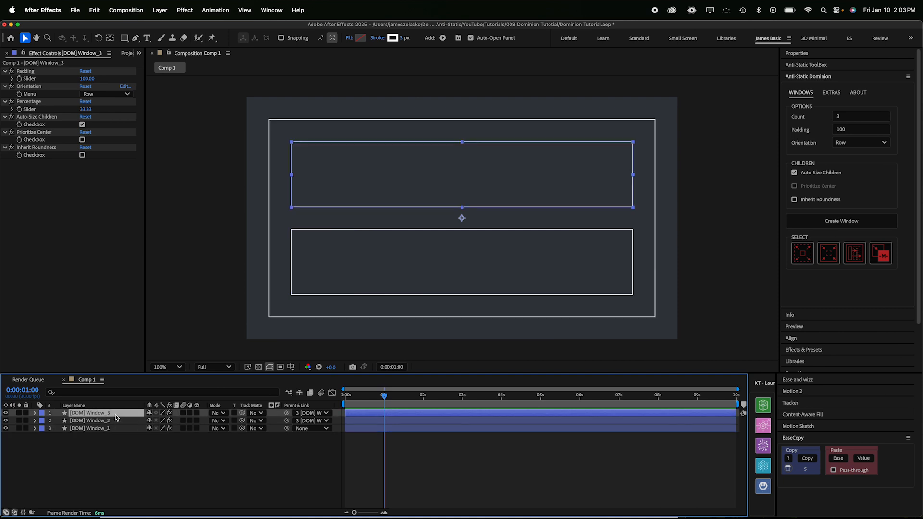
{"action": "left_click", "coordinate": [840, 221]}
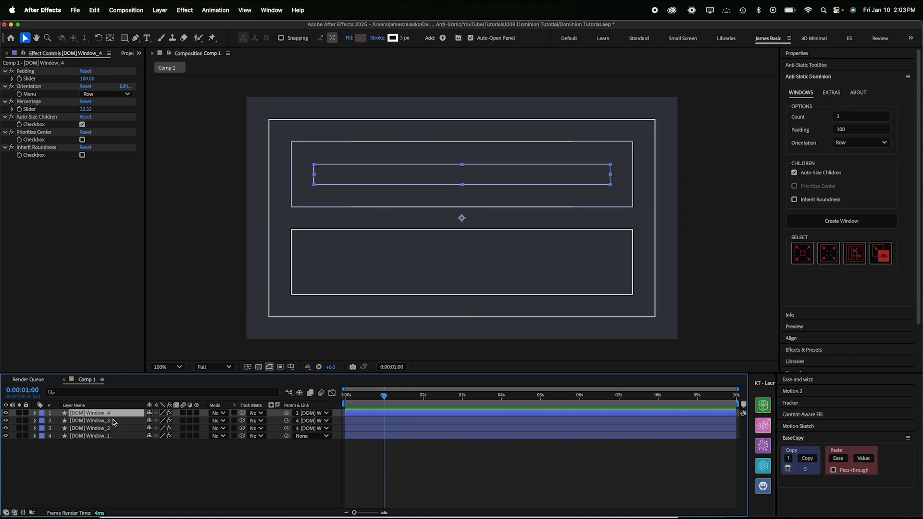
{"action": "left_click", "coordinate": [91, 420]}
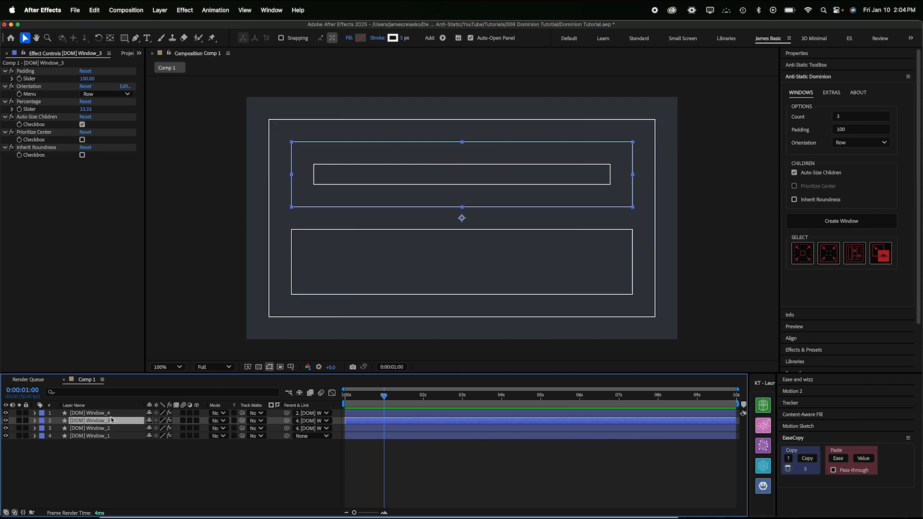
{"action": "left_click", "coordinate": [91, 413]}
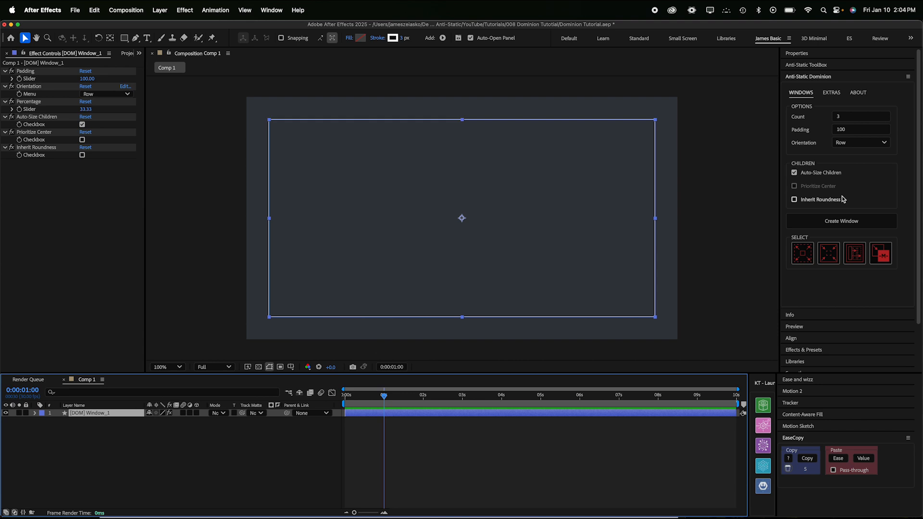
- Create three child windows, switch the outer window's Orientation to Col, then add three rows per column
{"action": "left_click", "coordinate": [841, 221]}
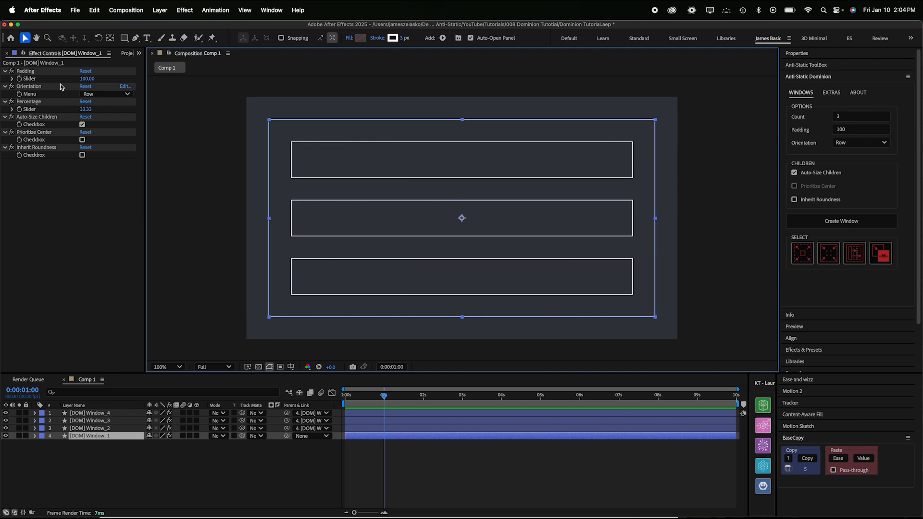
{"action": "left_click", "coordinate": [105, 93]}
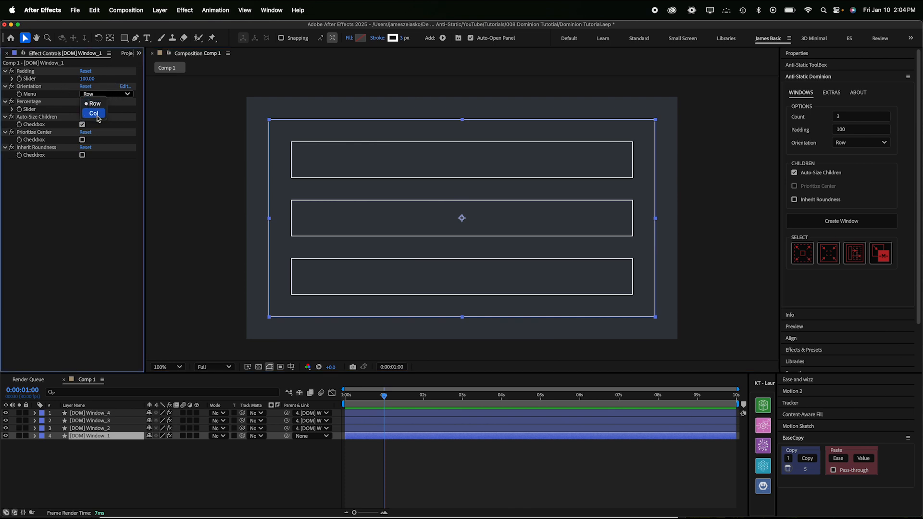
{"action": "left_click", "coordinate": [94, 113]}
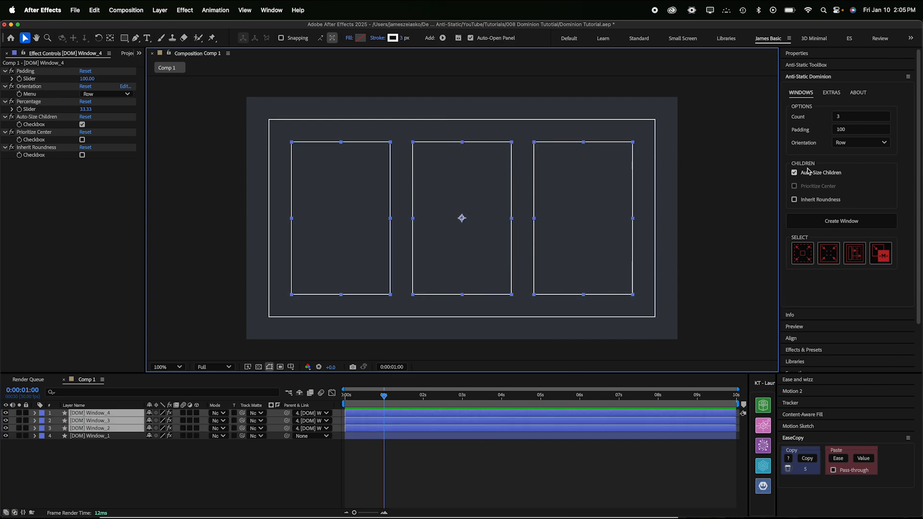
{"action": "left_click", "coordinate": [841, 220]}
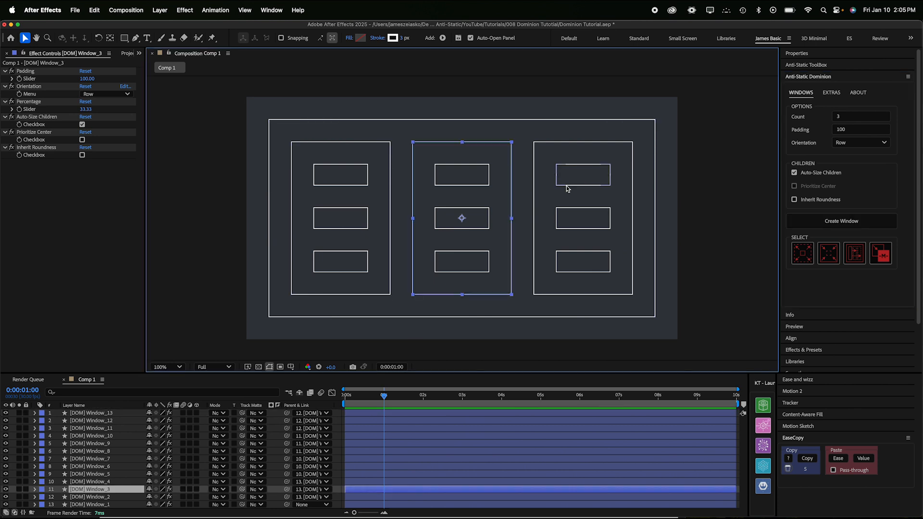
{"action": "mouse_move", "coordinate": [423, 157]}
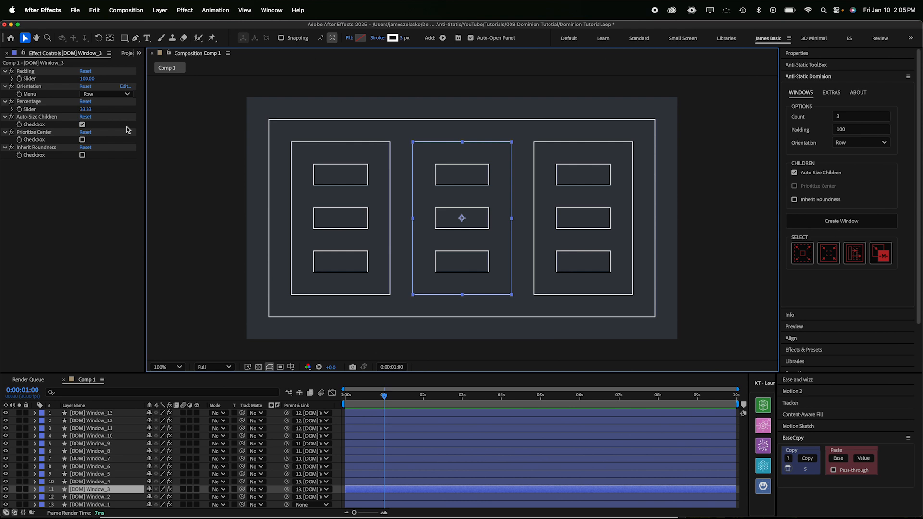
{"action": "mouse_move", "coordinate": [67, 82]}
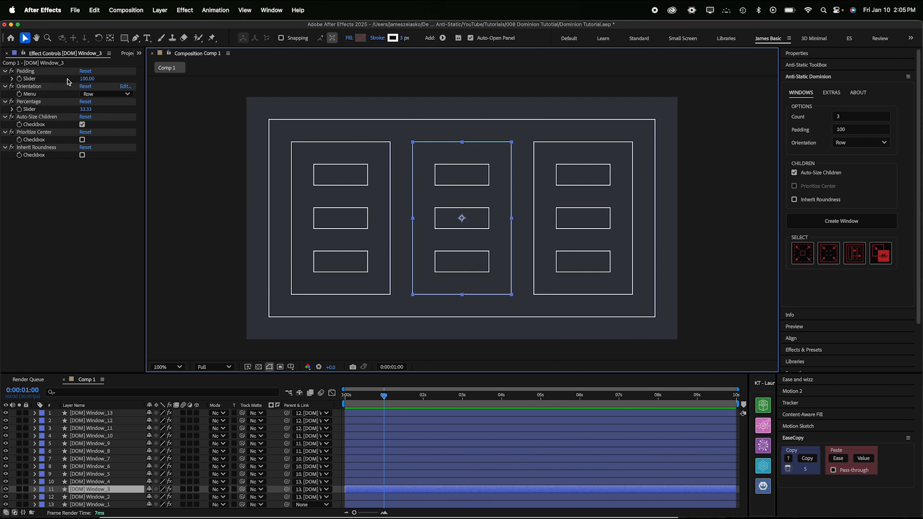
- Scrub the middle column's Padding down to 32 and toggle Orientation to Col and back to Row
{"action": "left_click_drag", "start_coordinate": [87, 78], "coordinate": [65, 78]}
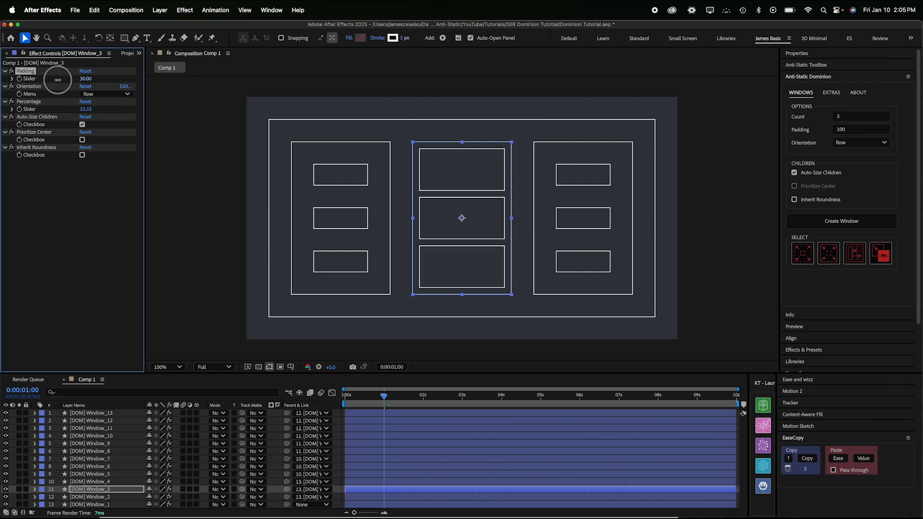
{"action": "left_click_drag", "start_coordinate": [58, 79], "coordinate": [68, 79]}
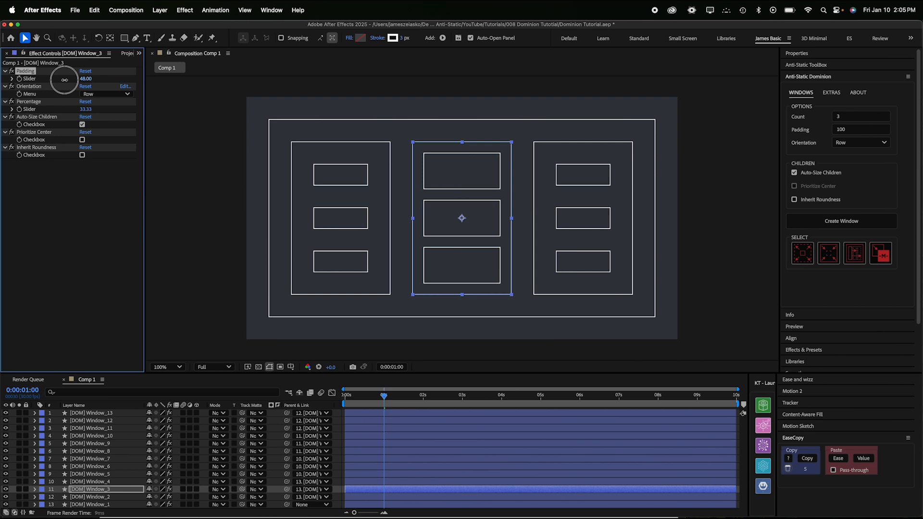
{"action": "left_click", "coordinate": [107, 94]}
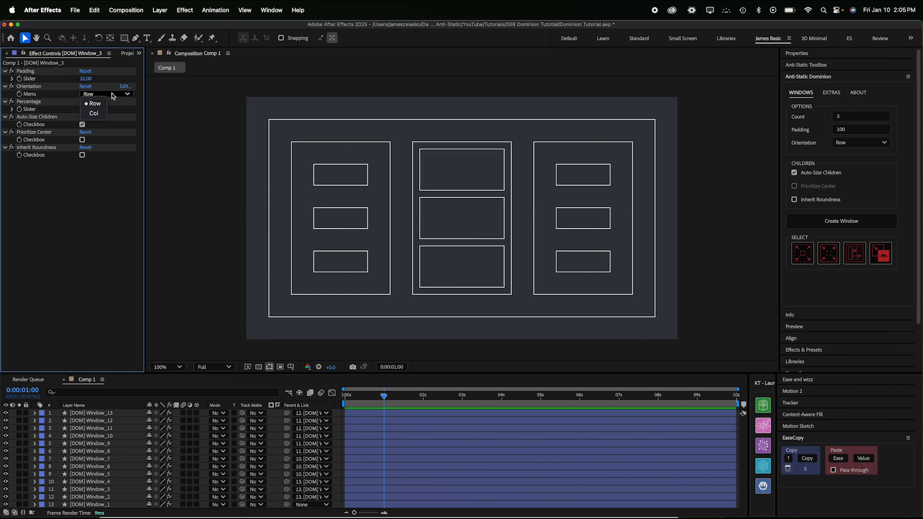
{"action": "left_click", "coordinate": [94, 113]}
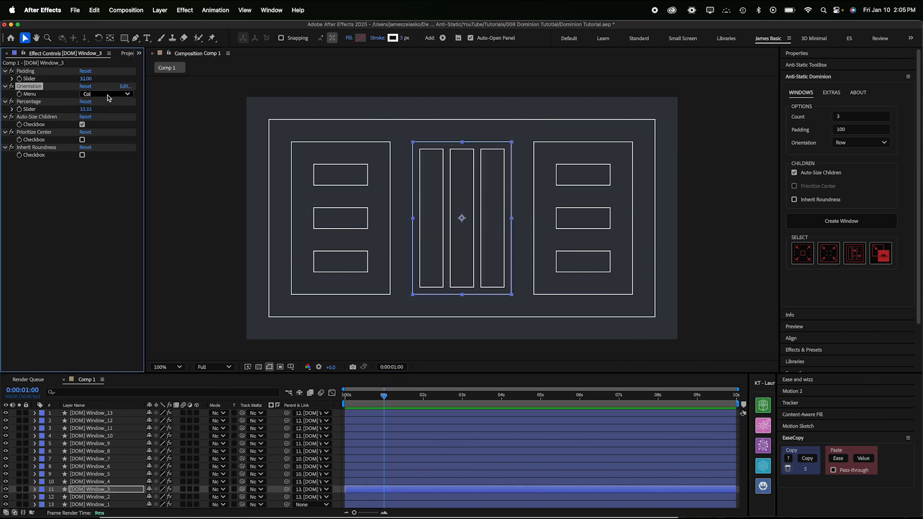
{"action": "left_click", "coordinate": [106, 94]}
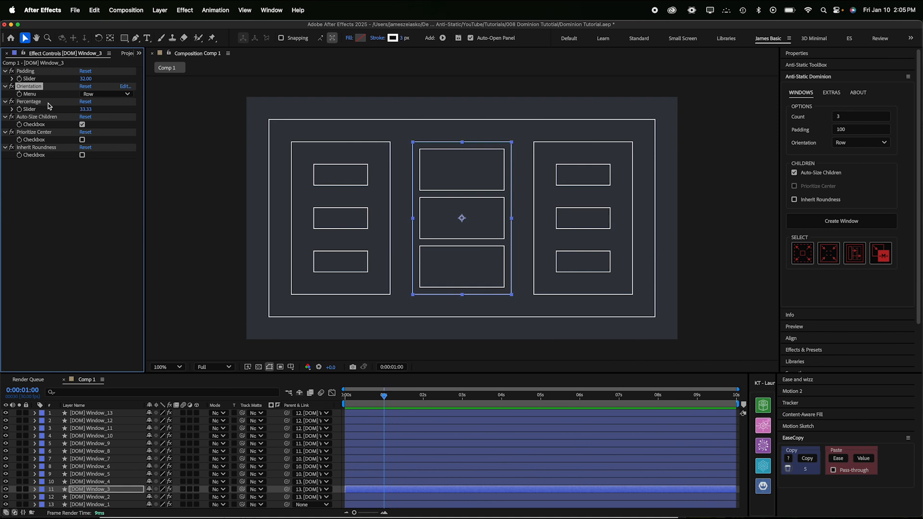
{"action": "mouse_move", "coordinate": [65, 146]}
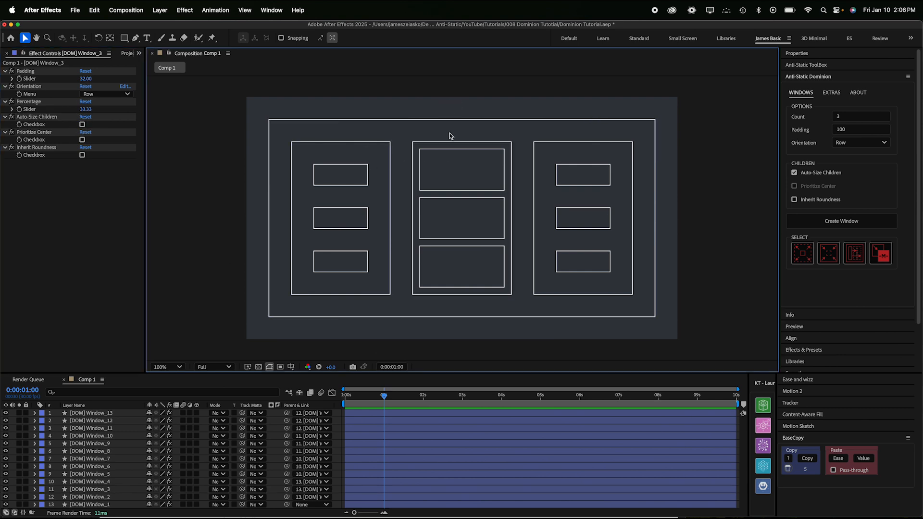
- Select Window_9, the middle column's center row, and scrub its Percentage up
{"action": "left_click", "coordinate": [461, 169]}
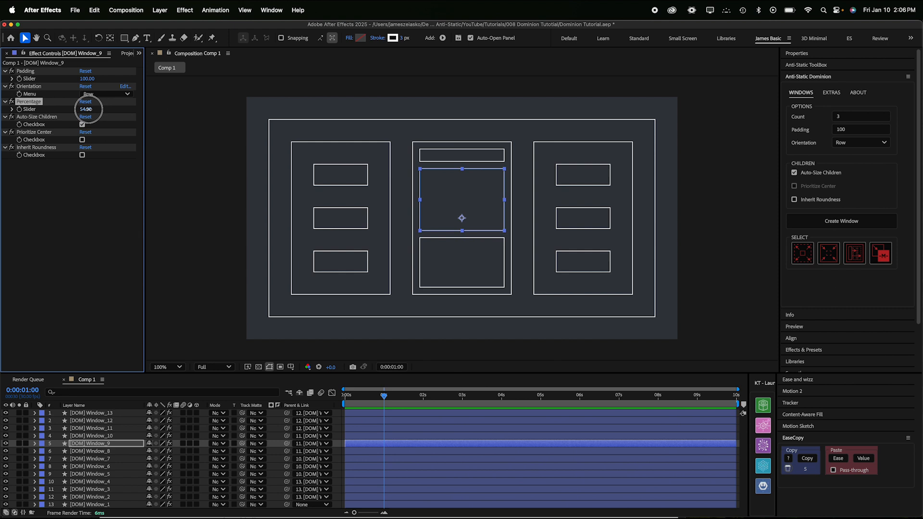
{"action": "left_click_drag", "start_coordinate": [88, 109], "coordinate": [94, 109]}
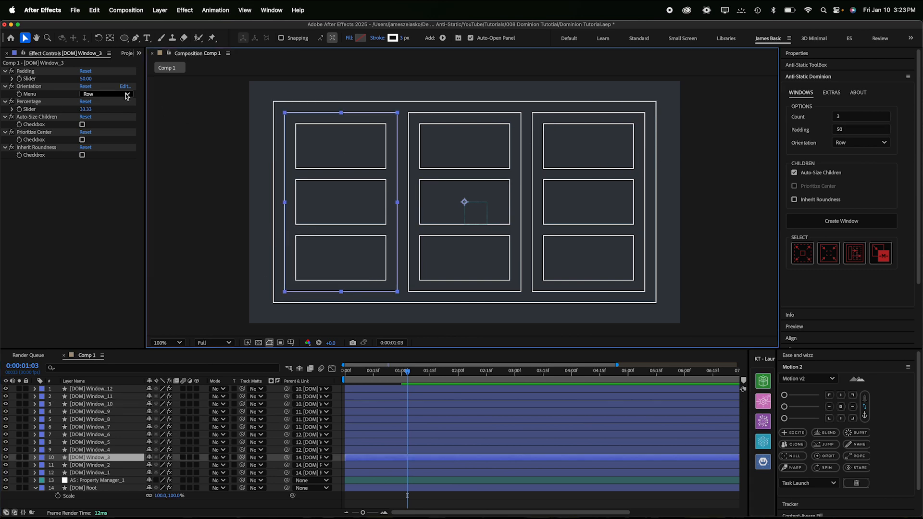
{"action": "left_click", "coordinate": [106, 94]}
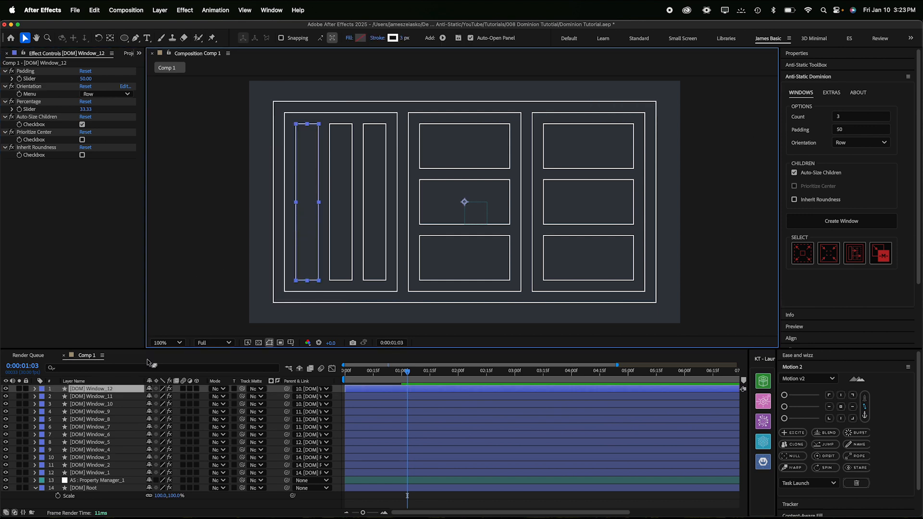
{"action": "left_click", "coordinate": [94, 396]}
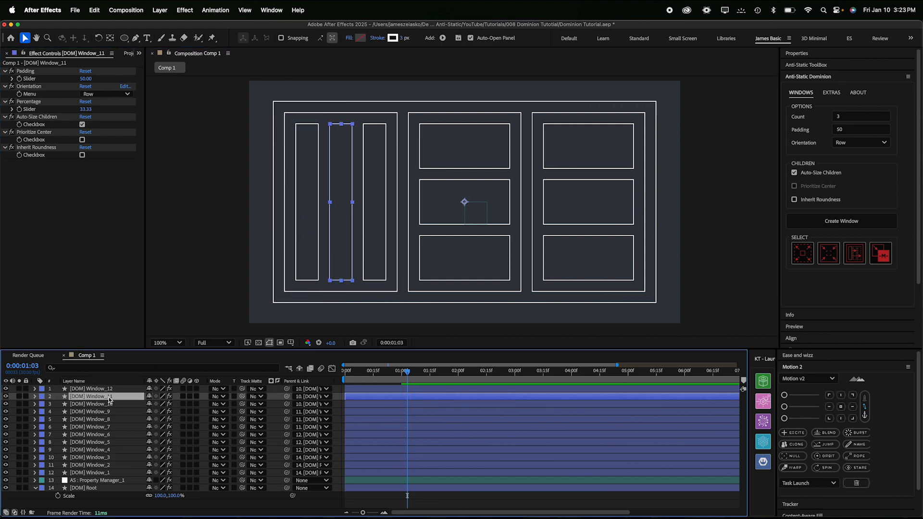
{"action": "left_click", "coordinate": [91, 403]}
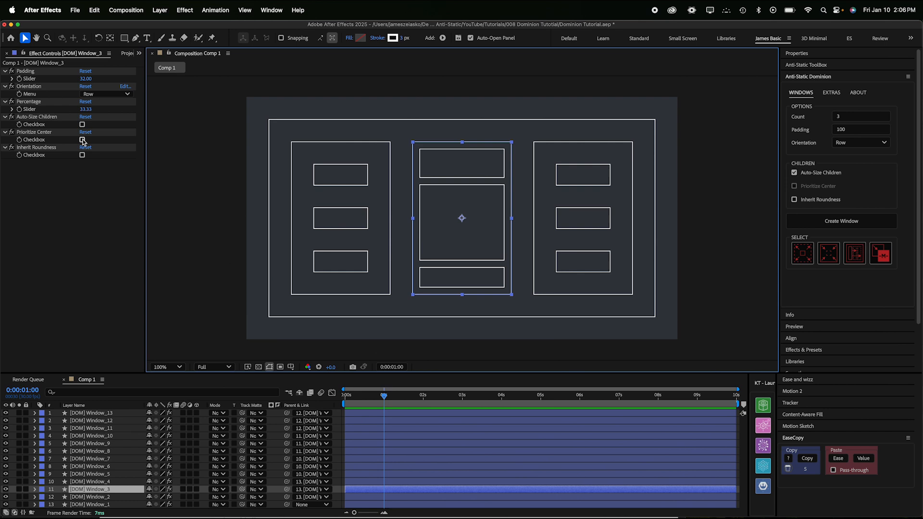
- Enable Prioritize Center on Window_3 and drag Window_9's Percentage to 61
{"action": "left_click", "coordinate": [82, 139]}
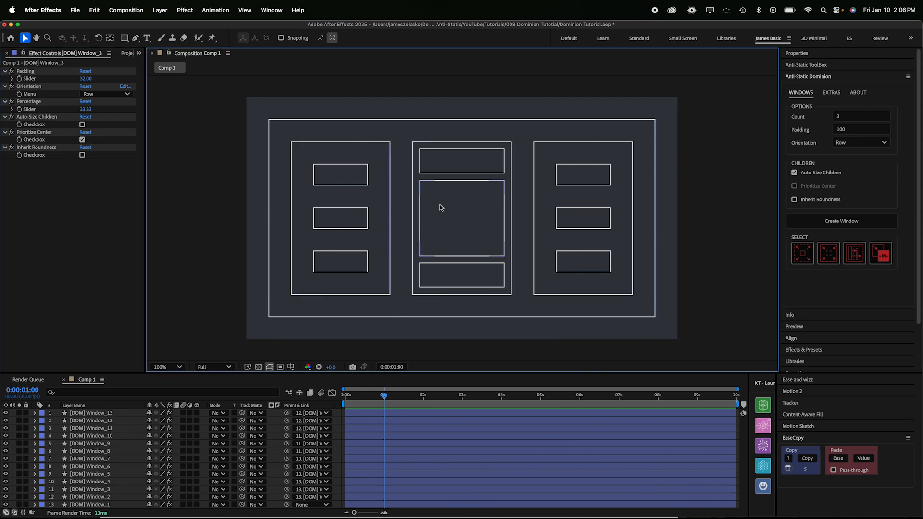
{"action": "left_click", "coordinate": [462, 218]}
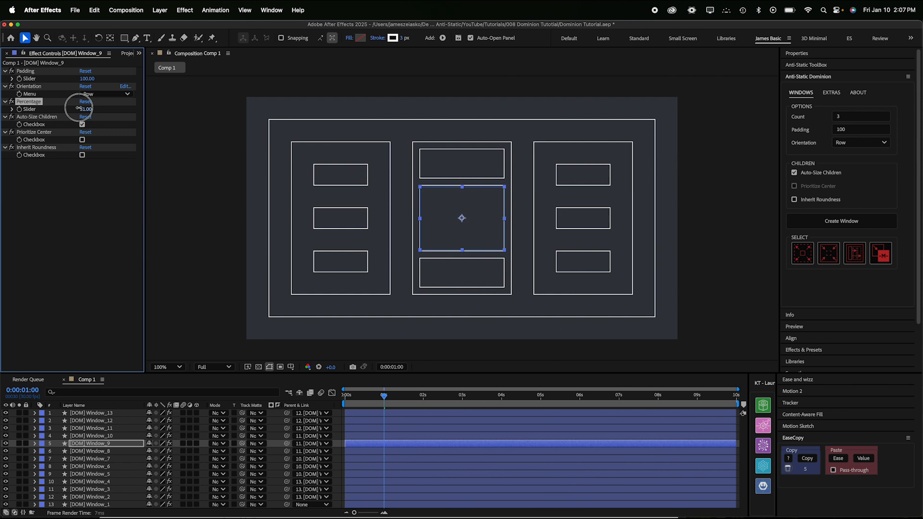
{"action": "left_click_drag", "start_coordinate": [85, 109], "coordinate": [76, 109]}
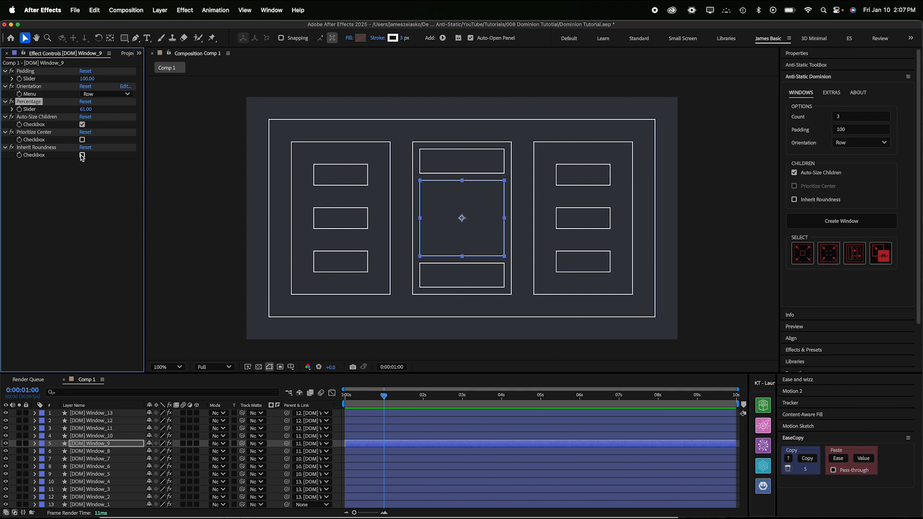
- Search the timeline for roundness and scrub up the middle column's Roundness
{"action": "left_click", "coordinate": [82, 155]}
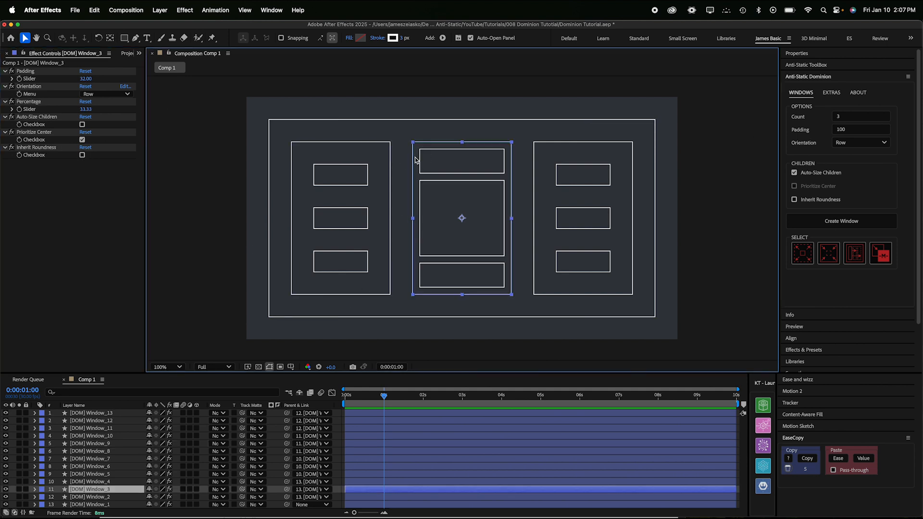
{"action": "type", "text": "round"}
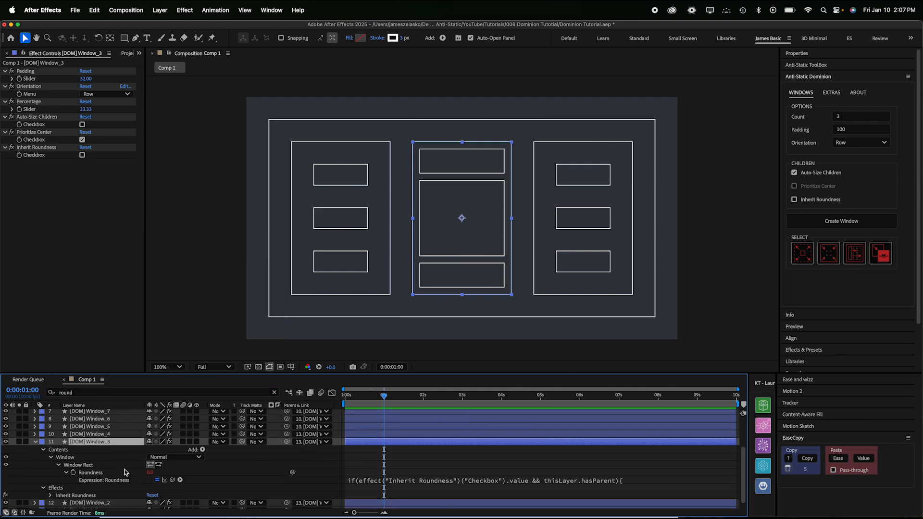
{"action": "left_click_drag", "start_coordinate": [150, 473], "coordinate": [180, 472]}
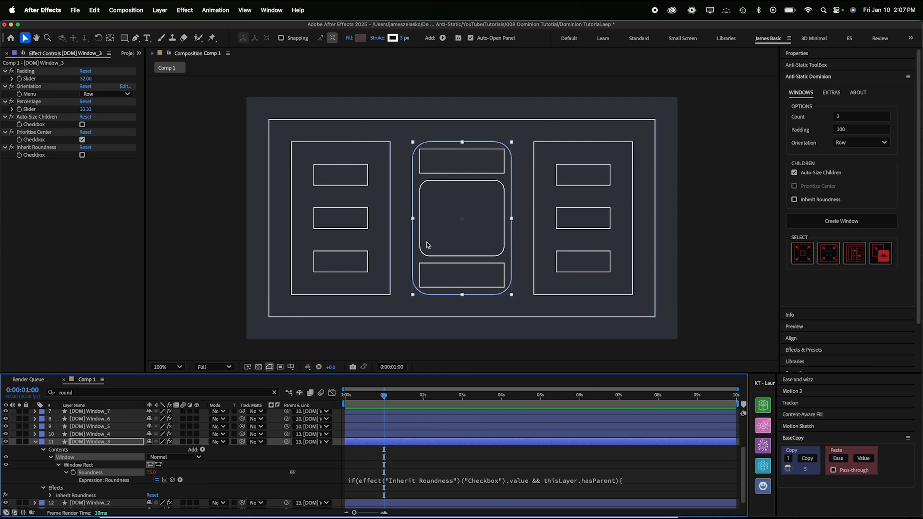
{"action": "mouse_move", "coordinate": [428, 250]}
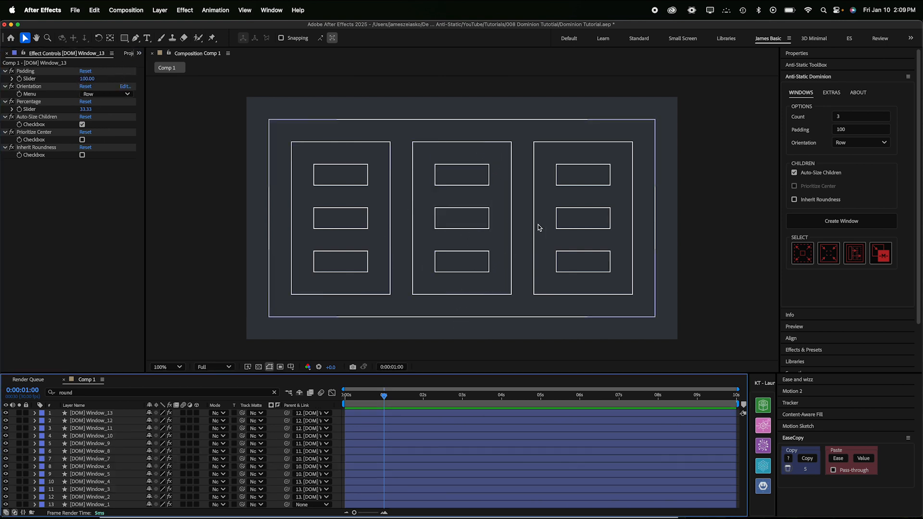
{"action": "mouse_move", "coordinate": [501, 138]}
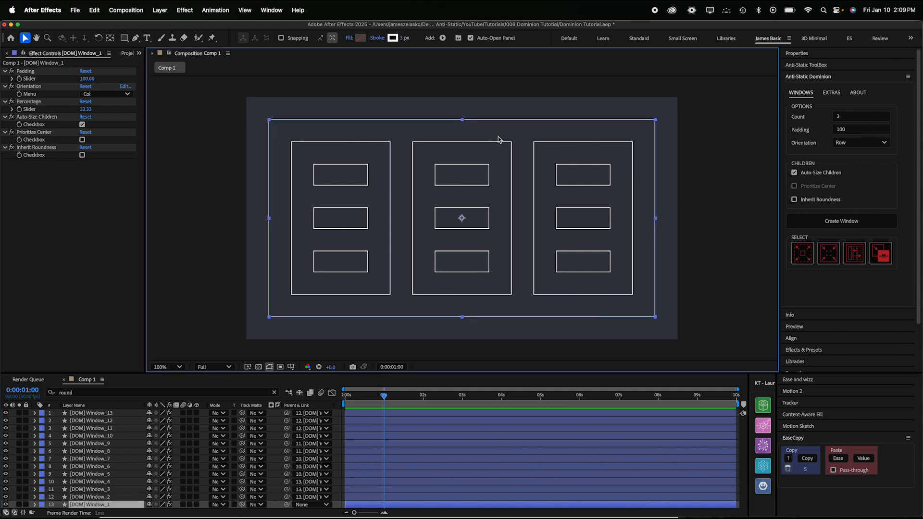
{"action": "mouse_move", "coordinate": [485, 189]}
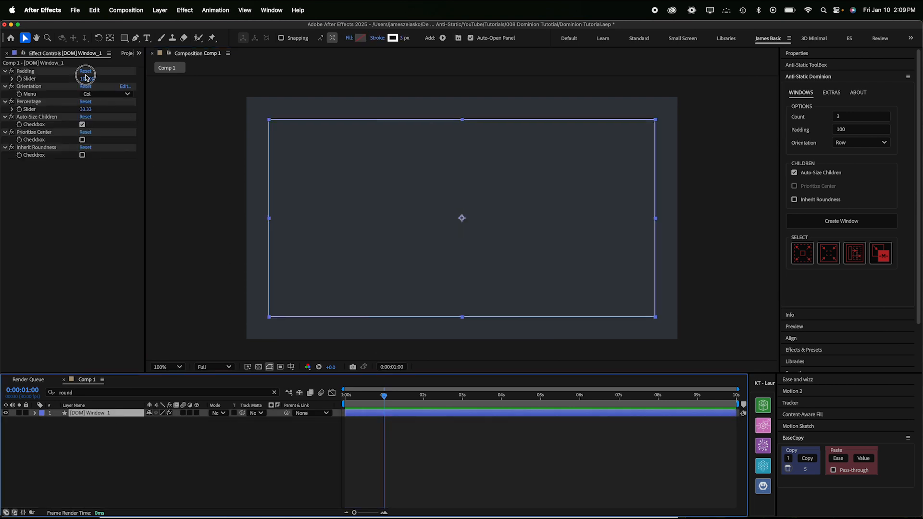
- Set Padding to 0, then split the outer window into three columns of three rows
{"action": "left_click", "coordinate": [85, 70]}
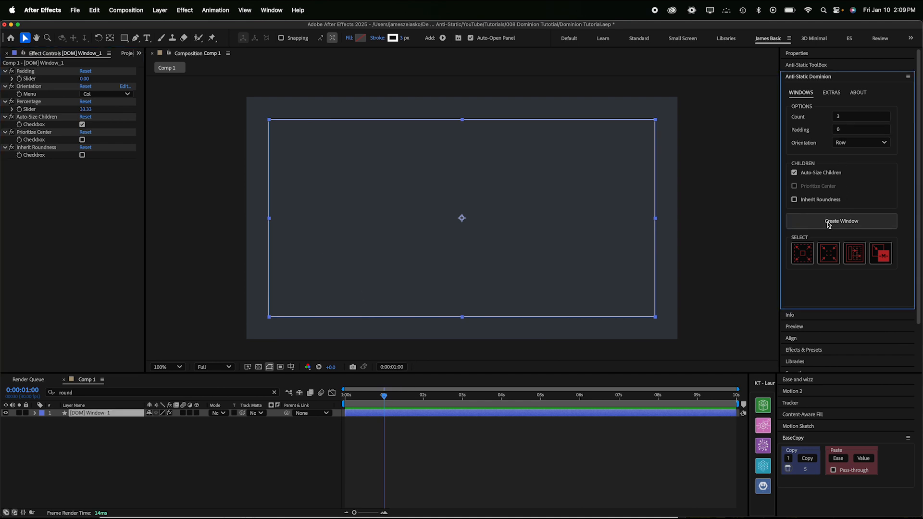
{"action": "left_click", "coordinate": [841, 221]}
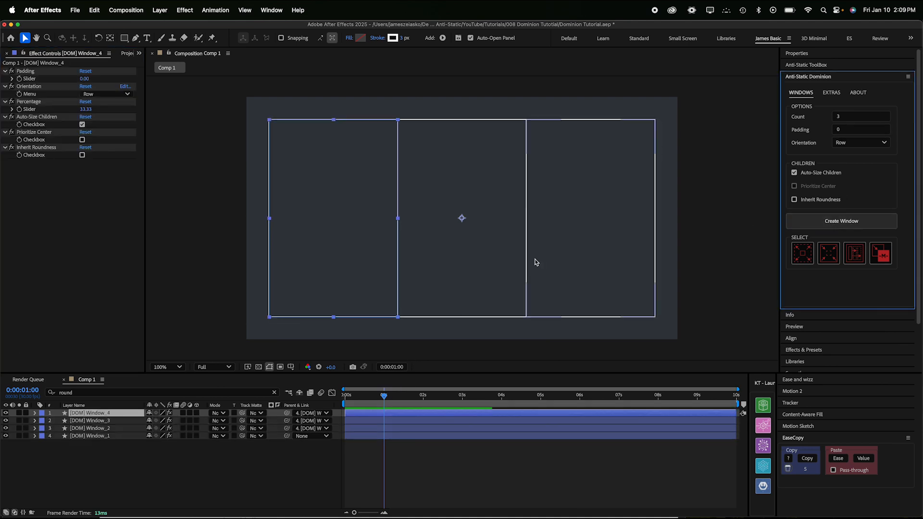
{"action": "left_click", "coordinate": [841, 221]}
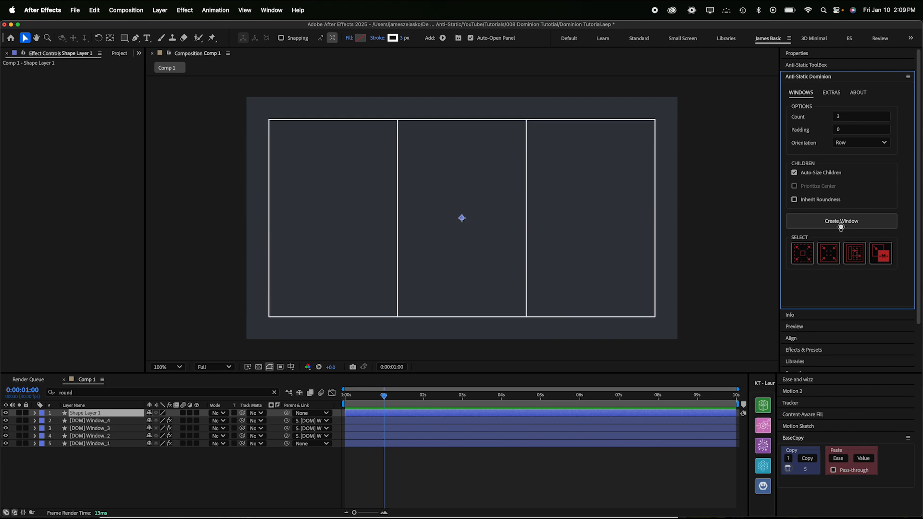
{"action": "left_click", "coordinate": [841, 221]}
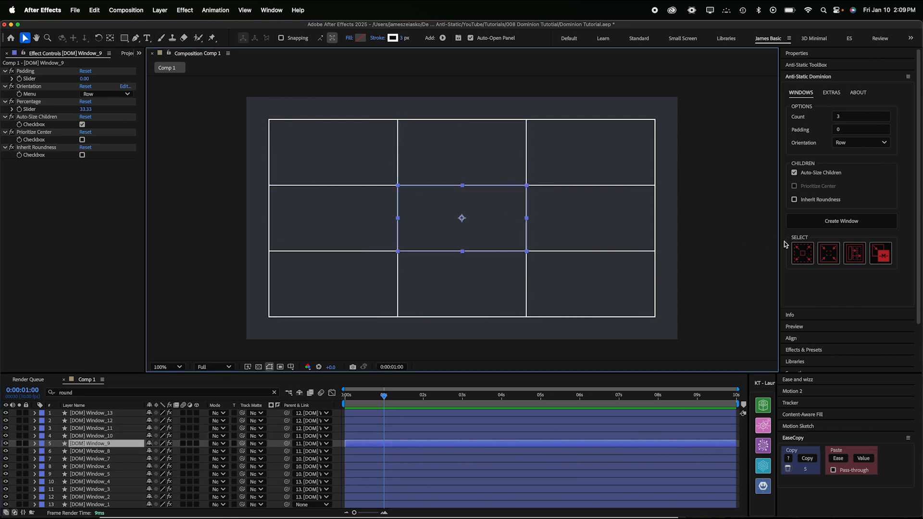
{"action": "mouse_move", "coordinate": [799, 275]}
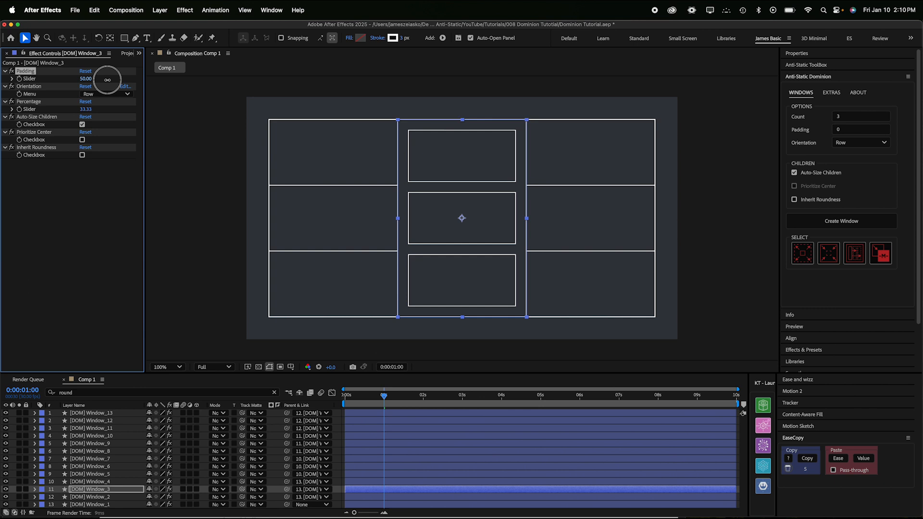
{"action": "left_click_drag", "start_coordinate": [105, 79], "coordinate": [85, 79]}
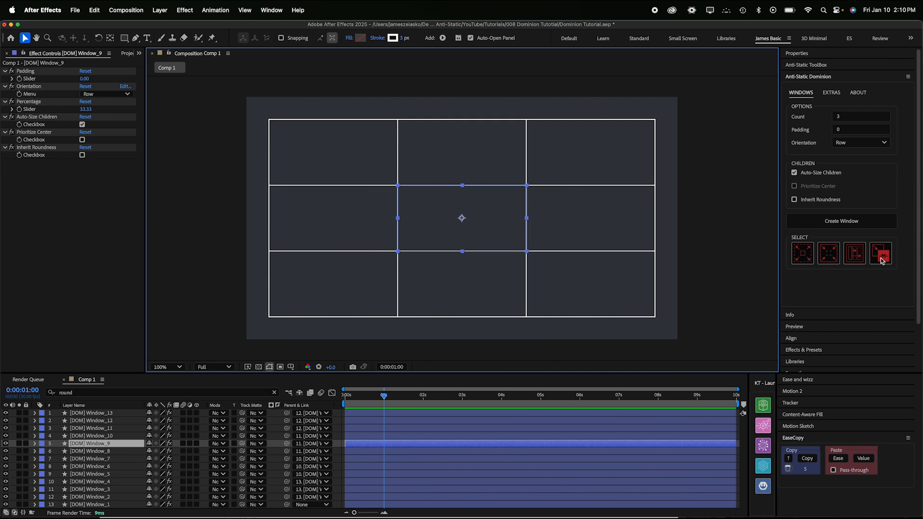
{"action": "mouse_move", "coordinate": [710, 252]}
{"action": "type", "text": "50"}
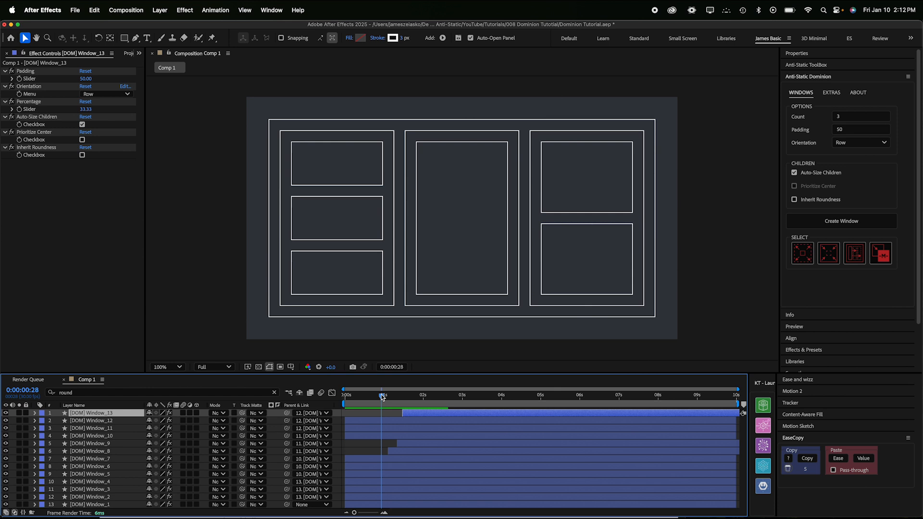
- Scrub the current-time indicator to preview the padded grid windows animating in
{"action": "left_click_drag", "start_coordinate": [380, 395], "coordinate": [385, 395]}
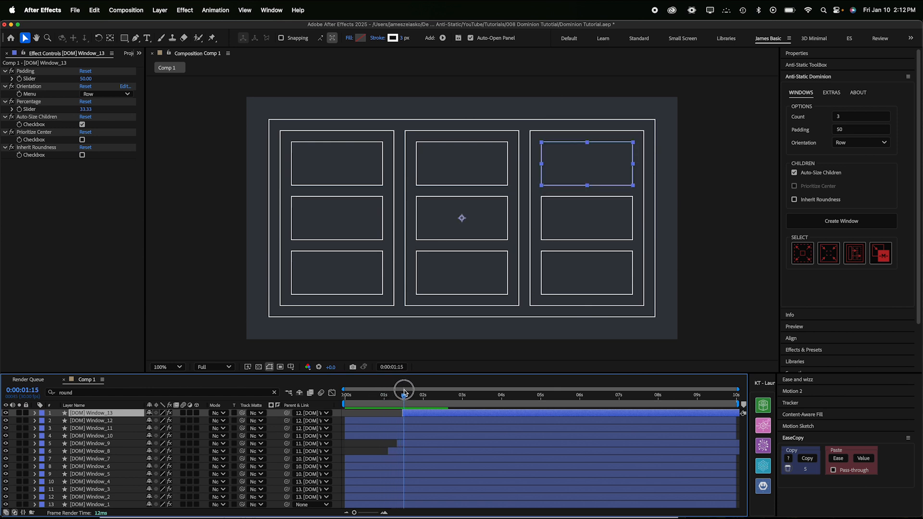
{"action": "left_click_drag", "start_coordinate": [404, 390], "coordinate": [419, 391]}
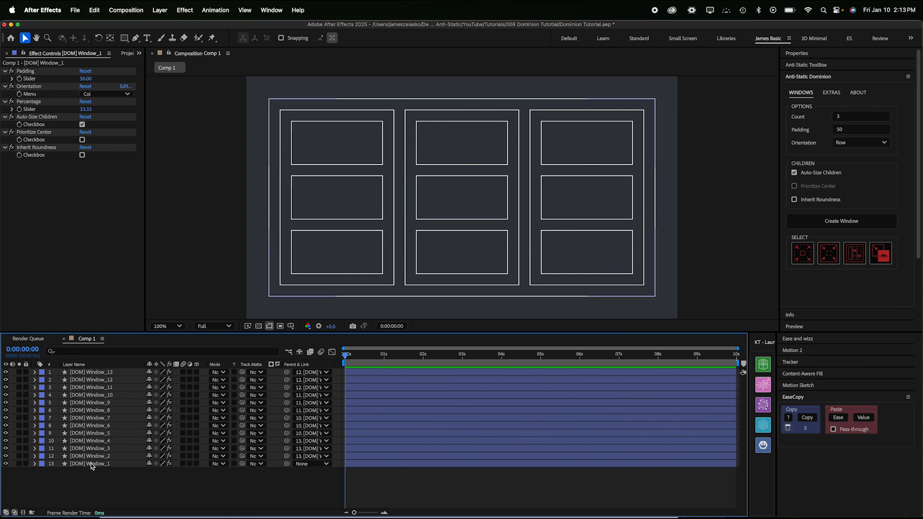
- Check the column layers, then rename [DOM] Window_1 to [DOM] Root
{"action": "left_click", "coordinate": [90, 456]}
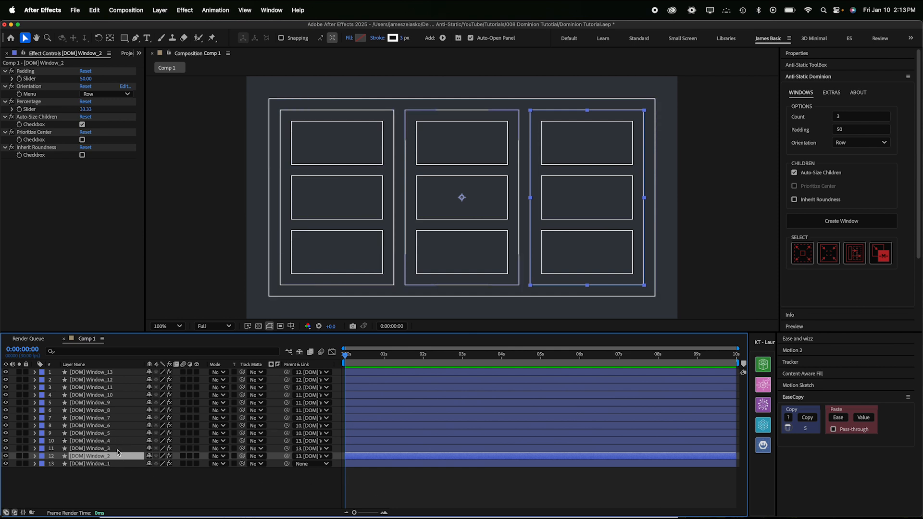
{"action": "left_click", "coordinate": [90, 441]}
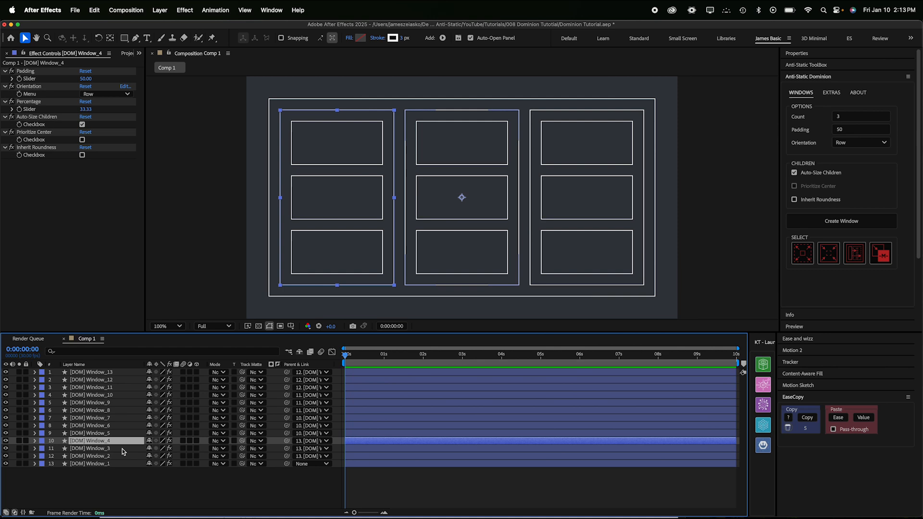
{"action": "left_click", "coordinate": [91, 448]}
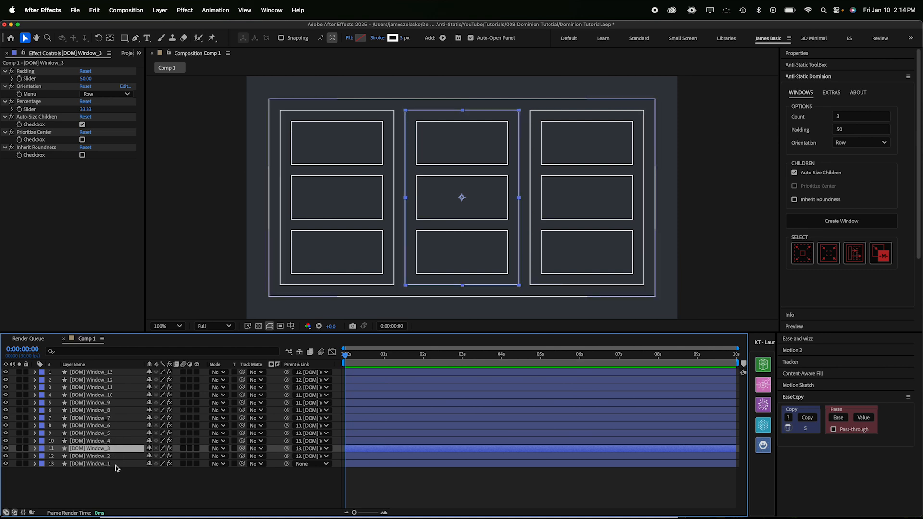
{"action": "left_click", "coordinate": [89, 464]}
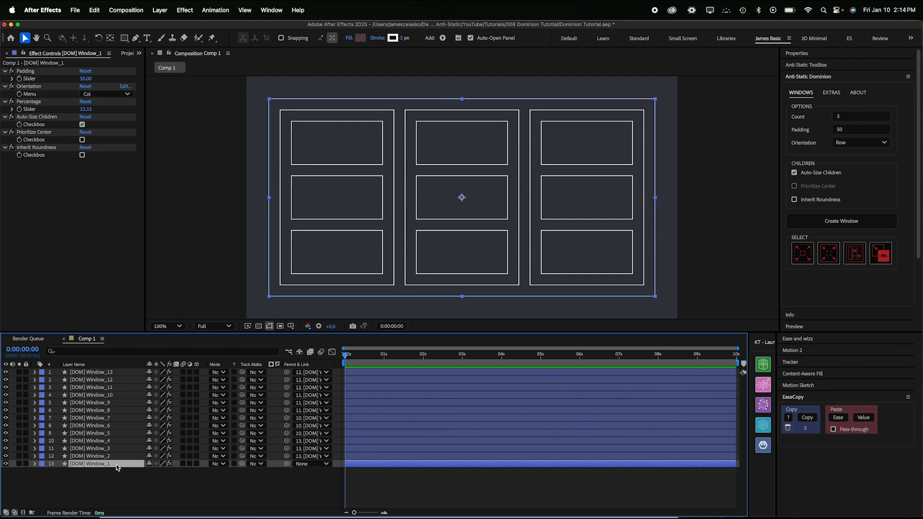
{"action": "double_click", "coordinate": [90, 463]}
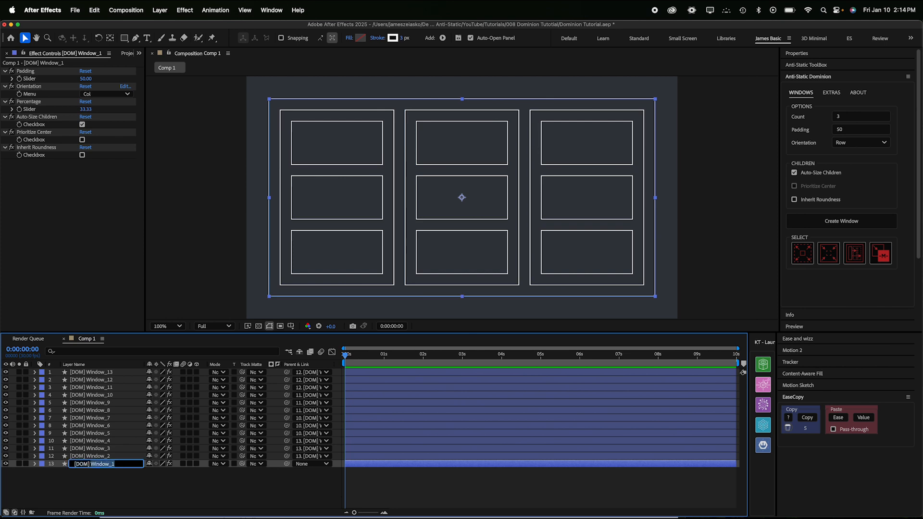
{"action": "type", "text": "Roo"}
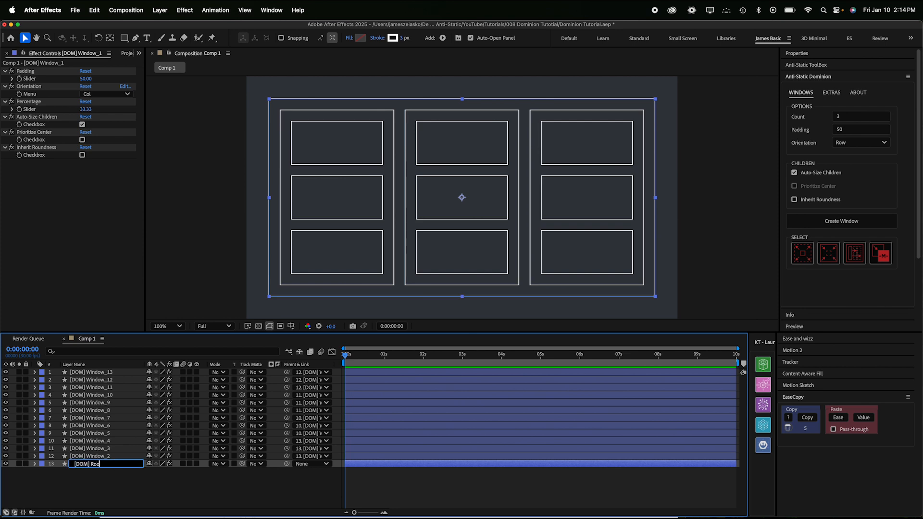
{"action": "key", "text": "Return"}
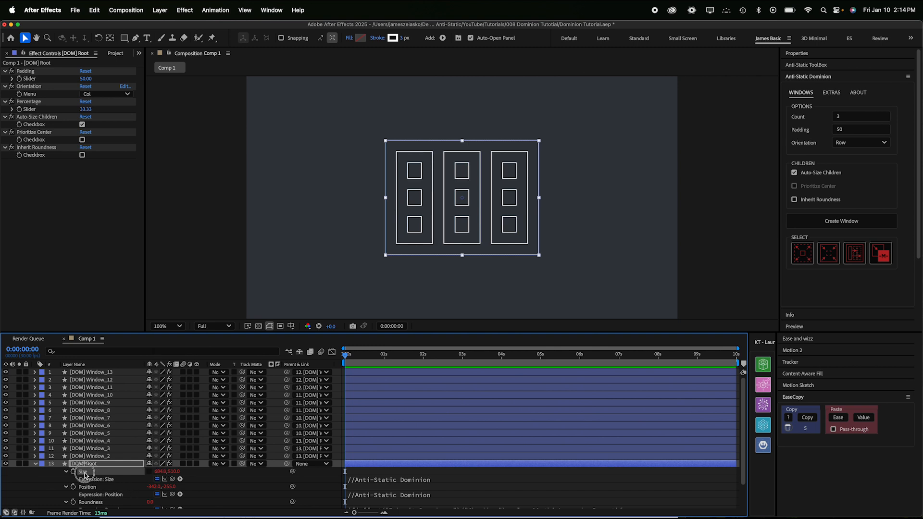
{"action": "mouse_move", "coordinate": [815, 100]}
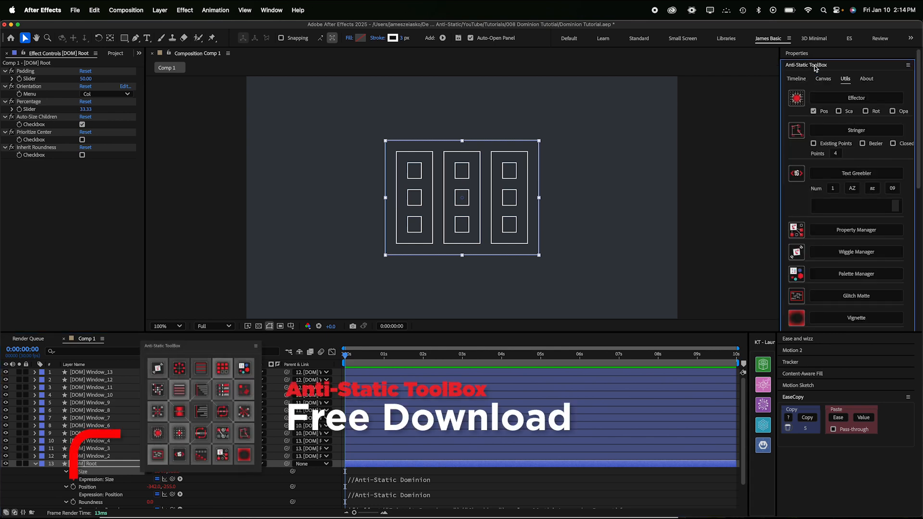
- Show the Anti-Static ToolBox Utils tab to add a Property Manager layer
{"action": "left_click", "coordinate": [855, 230]}
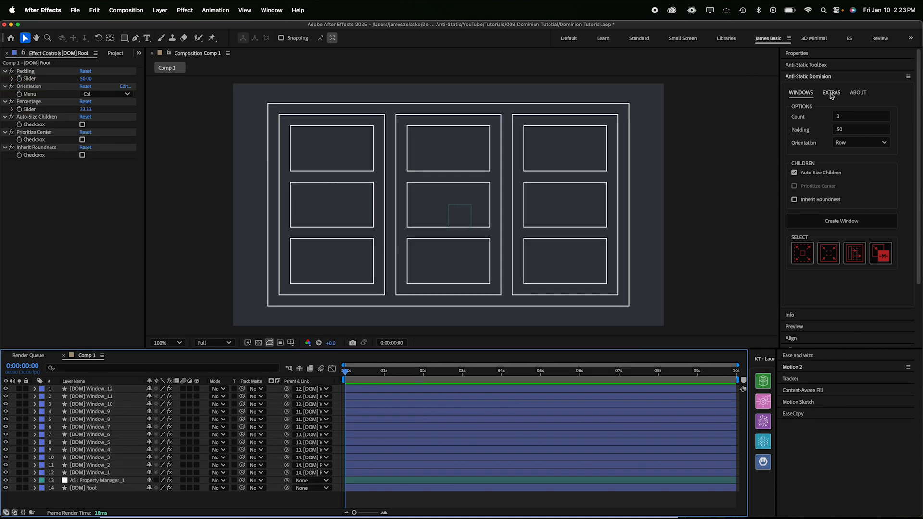
- Show Dominion's EXTRAS tab with the nulls, texture fitting, matte and gradient tools
{"action": "left_click", "coordinate": [830, 92]}
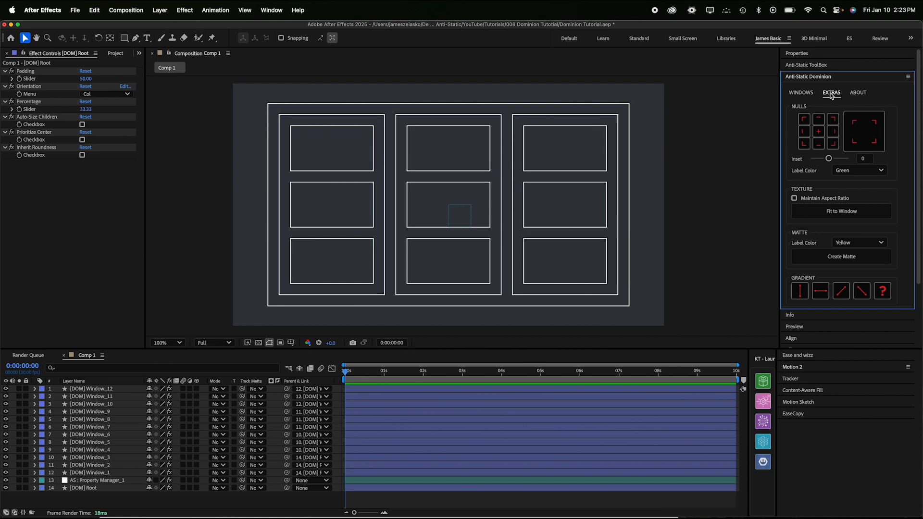
{"action": "mouse_move", "coordinate": [467, 309]}
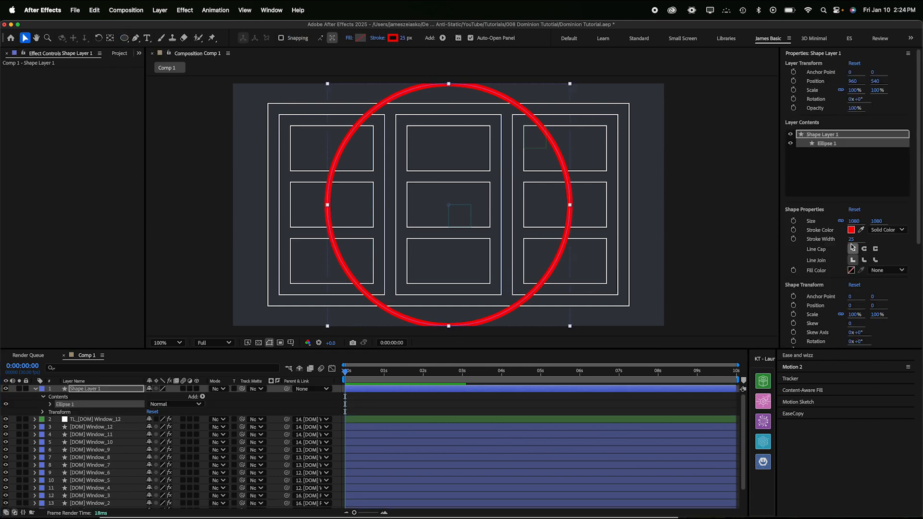
- Rename the small circle layer to Circle 1 and parent it to TL_[DOM] Window_12
{"action": "left_click", "coordinate": [854, 220]}
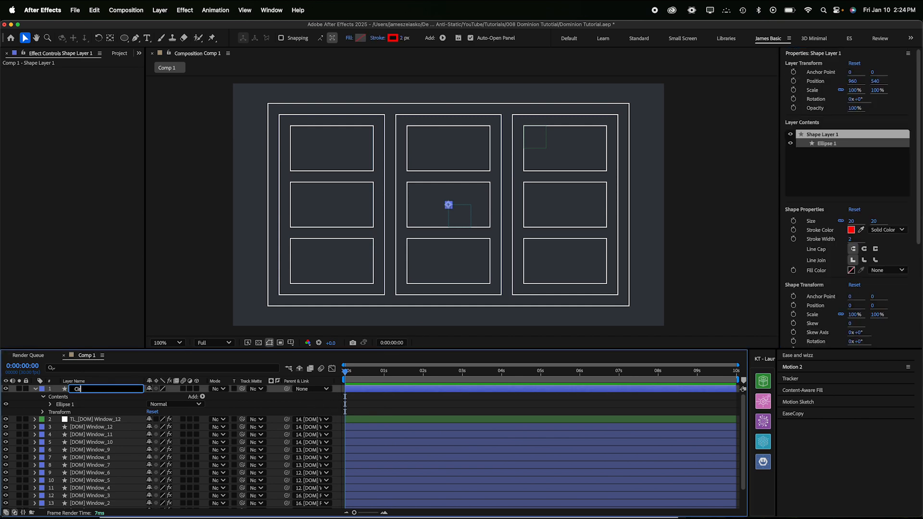
{"action": "type", "text": "Circle 1"}
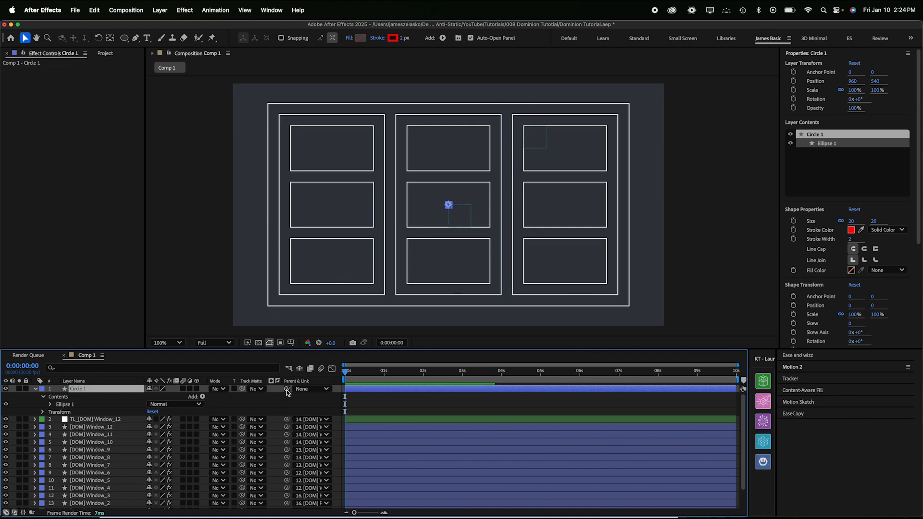
{"action": "left_click_drag", "start_coordinate": [287, 389], "coordinate": [107, 420]}
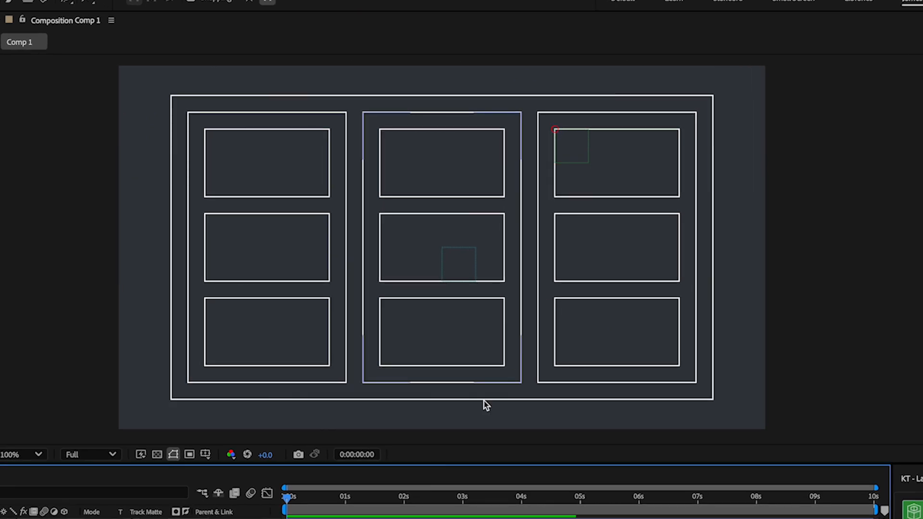
{"action": "left_click", "coordinate": [266, 247]}
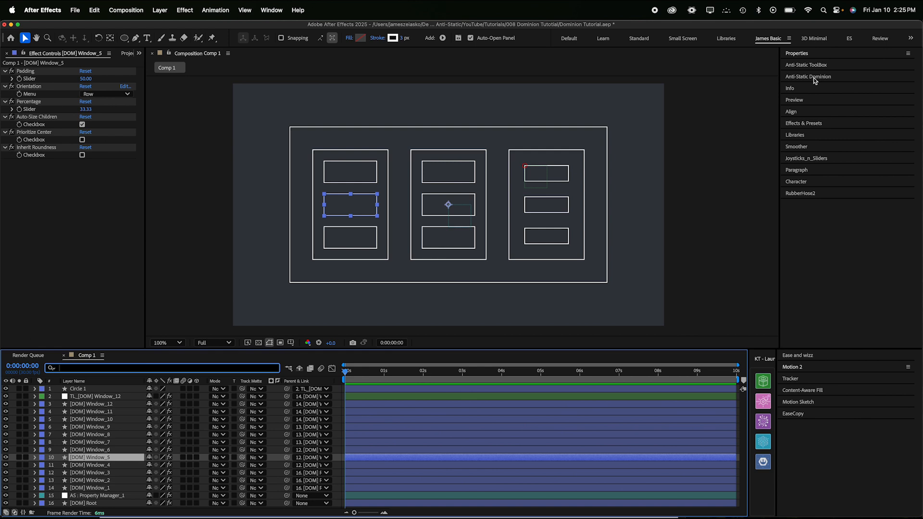
- Add four corner nulls to Window_5 and move its TL null to the centre anchor
{"action": "left_click", "coordinate": [808, 76]}
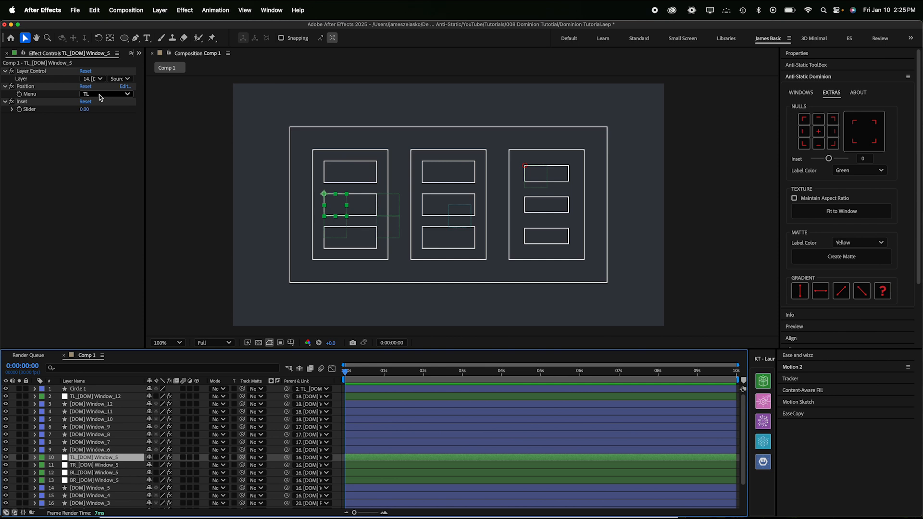
{"action": "left_click", "coordinate": [106, 93]}
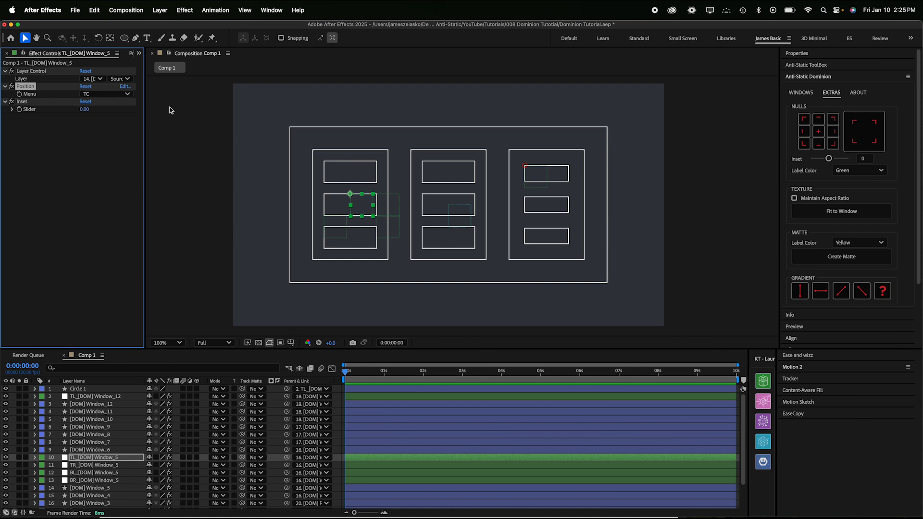
{"action": "left_click", "coordinate": [105, 94]}
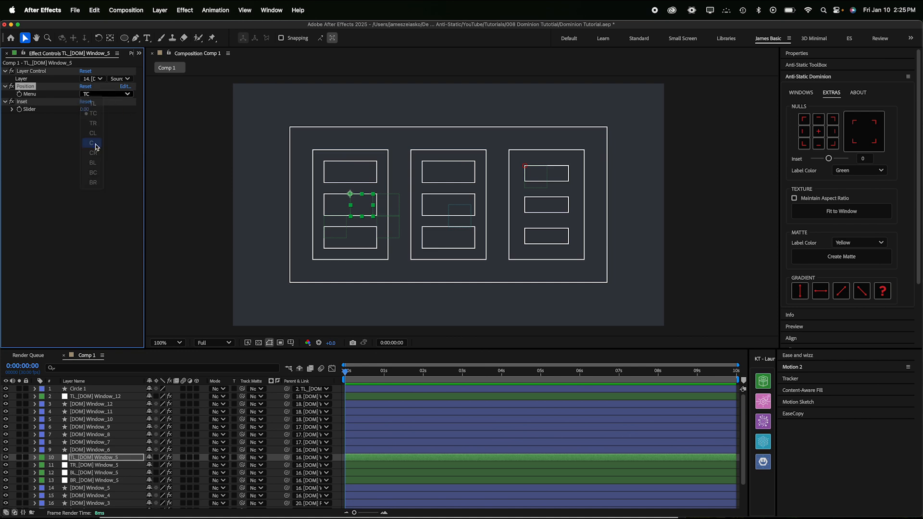
{"action": "left_click", "coordinate": [92, 142]}
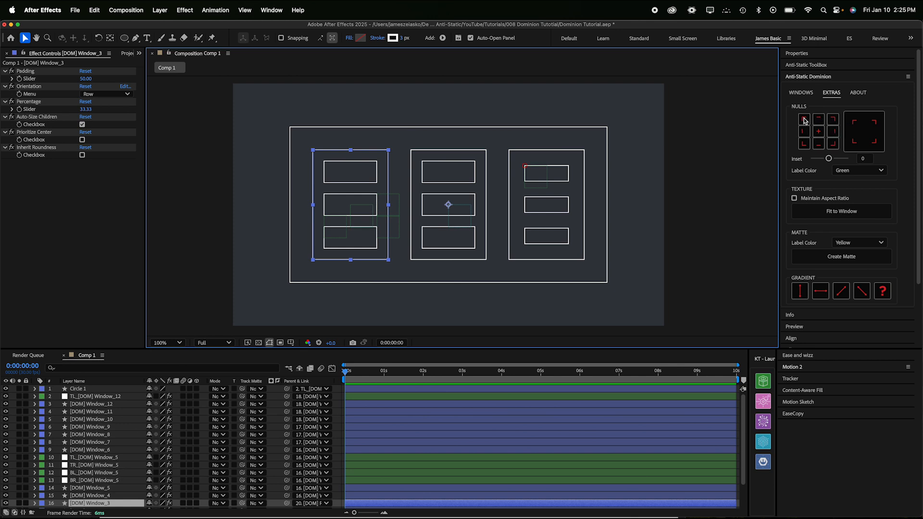
{"action": "mouse_move", "coordinate": [828, 144]}
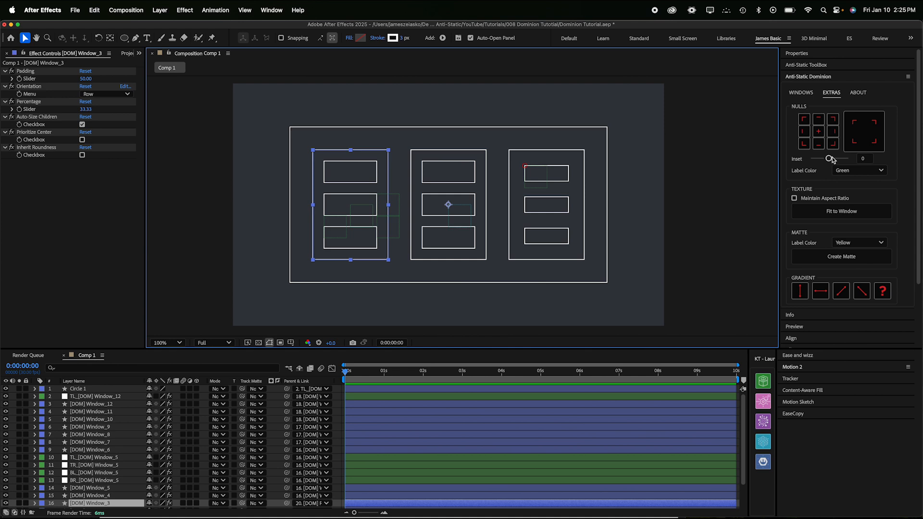
{"action": "mouse_move", "coordinate": [831, 160]}
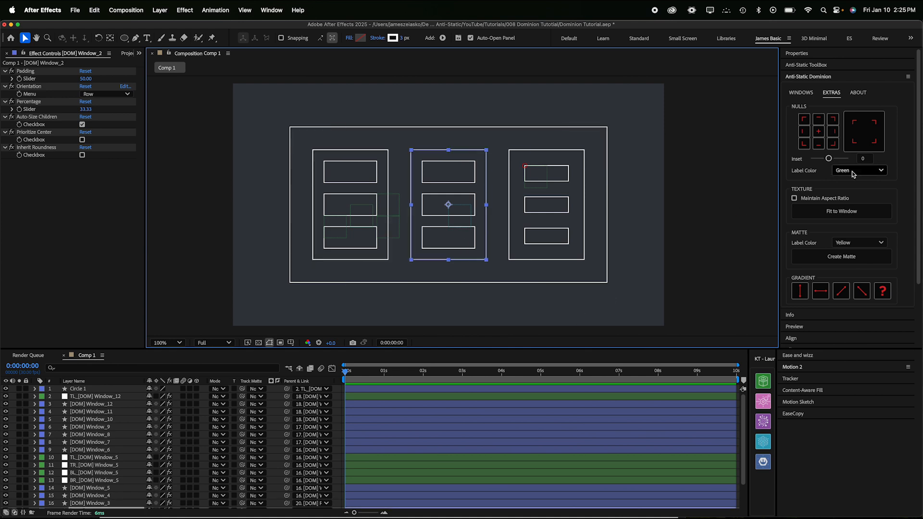
- Add Window_2's four corner nulls with an Inset of 22
{"action": "left_click_drag", "start_coordinate": [828, 157], "coordinate": [834, 157]}
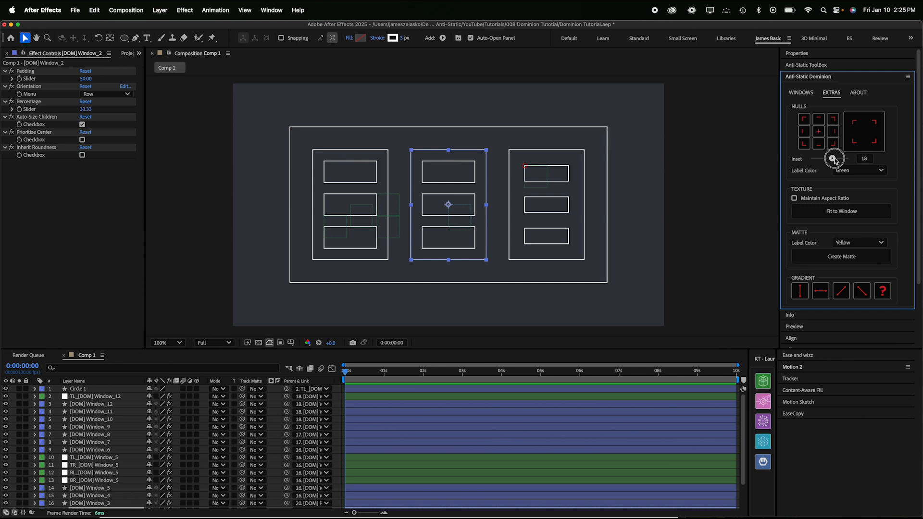
{"action": "left_click_drag", "start_coordinate": [834, 158], "coordinate": [832, 158]}
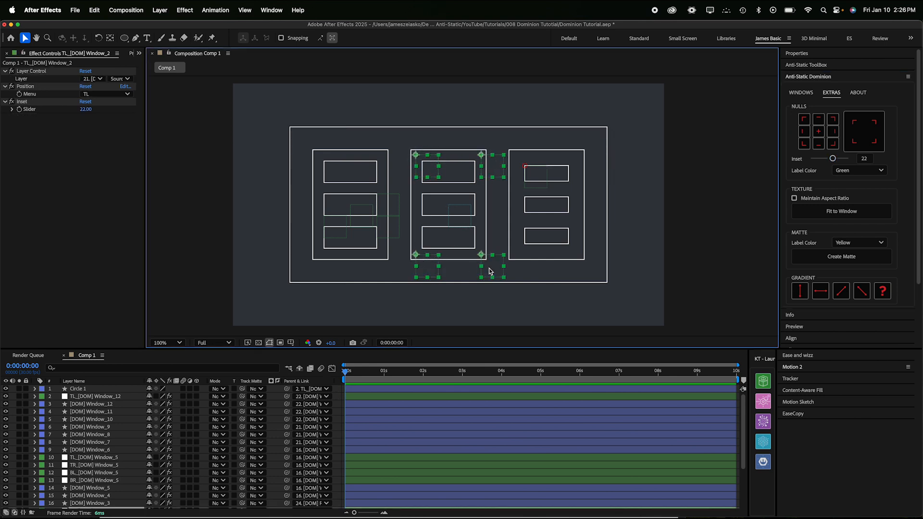
{"action": "scroll", "scroll_direction": "down", "scroll_amount": 3}
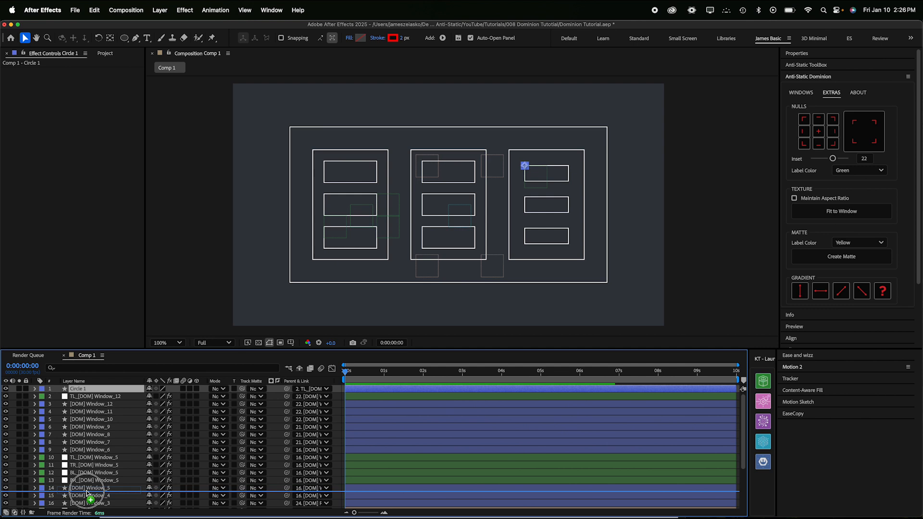
- Parent Circle 1–4 to Window_2's TL, TR, BL and BR corner nulls
{"action": "scroll", "scroll_direction": "down", "scroll_amount": 3}
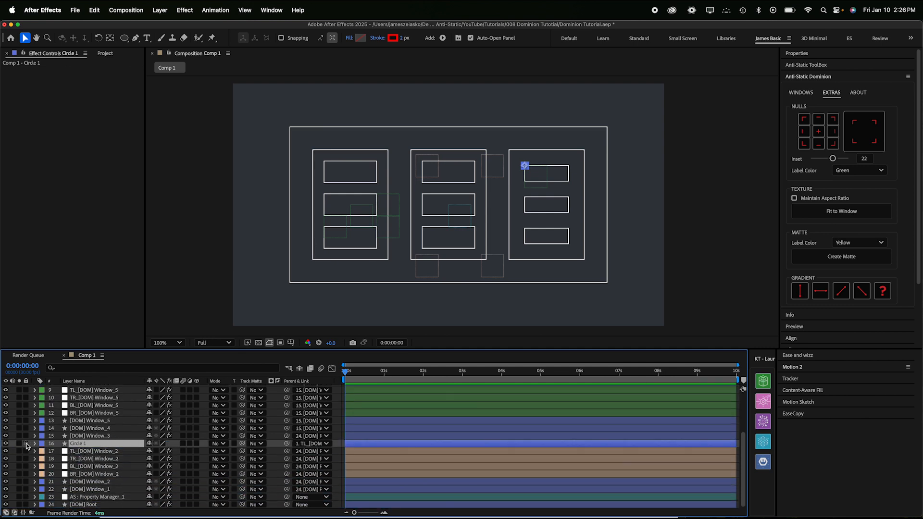
{"action": "left_click", "coordinate": [41, 443]}
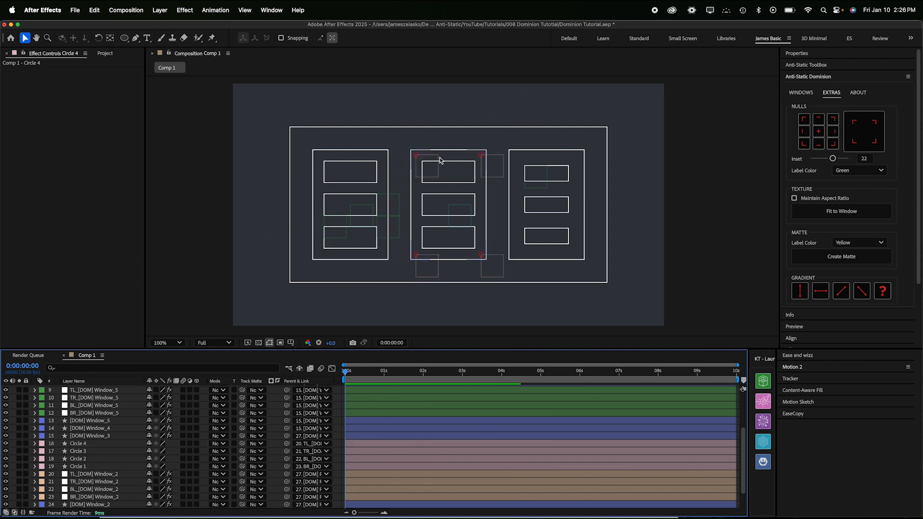
{"action": "left_click", "coordinate": [166, 343]}
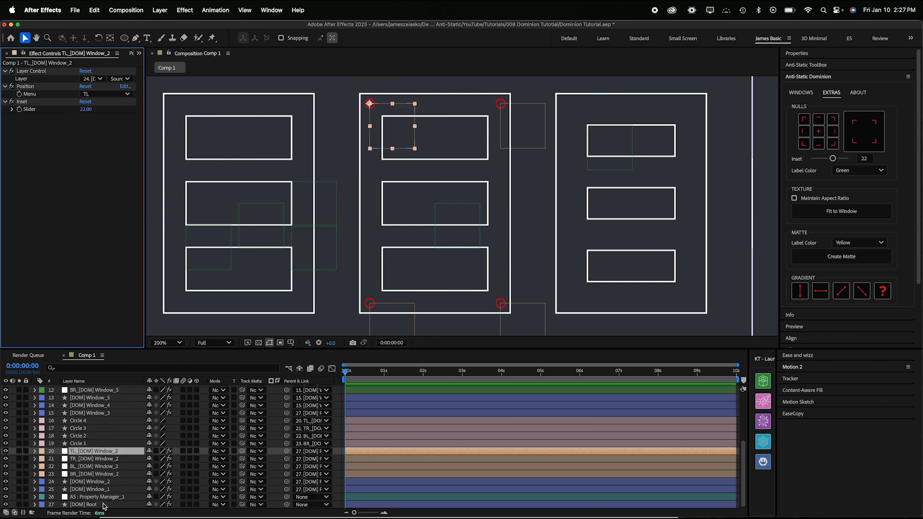
{"action": "left_click", "coordinate": [84, 505]}
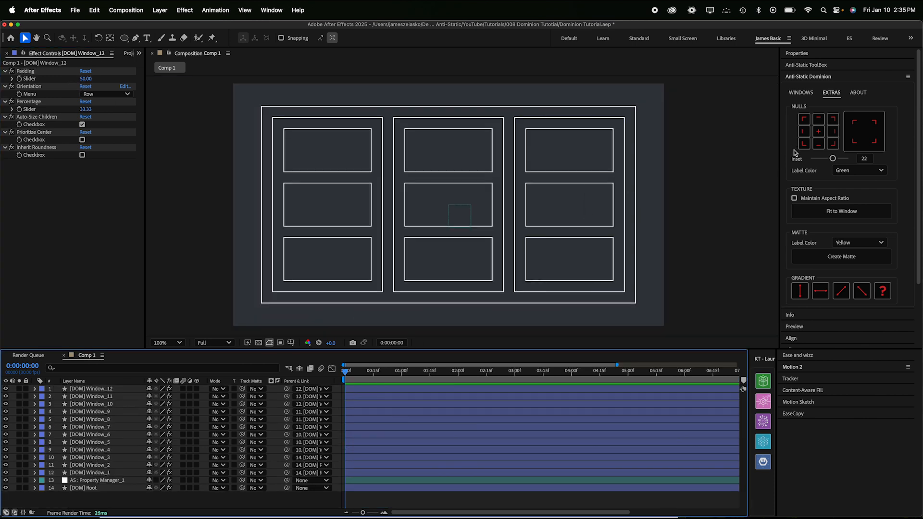
{"action": "mouse_move", "coordinate": [807, 242]}
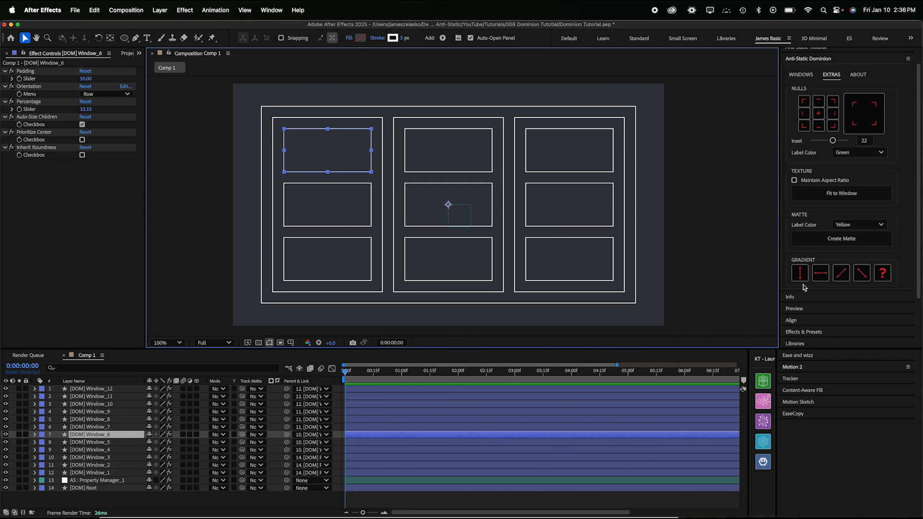
{"action": "mouse_move", "coordinate": [803, 280]}
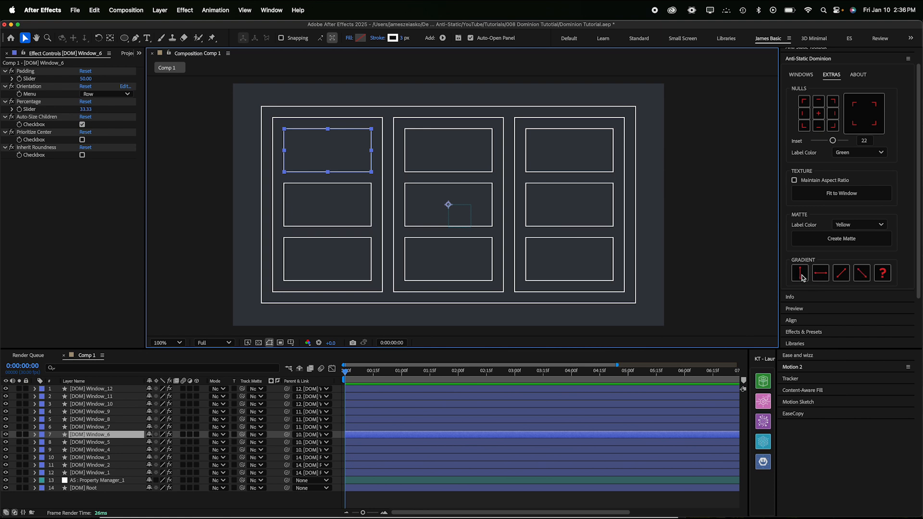
- Apply a vertical gradient to [DOM] Window_6 from the Extras tab
{"action": "left_click", "coordinate": [800, 272]}
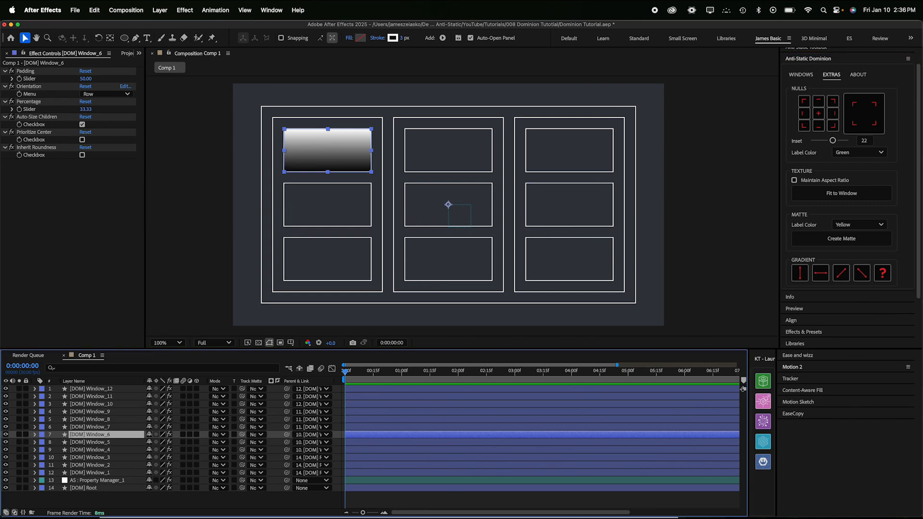
- Twirl open Window_6's Contents to reveal its contents, effects and transform groups
{"action": "left_click", "coordinate": [34, 435]}
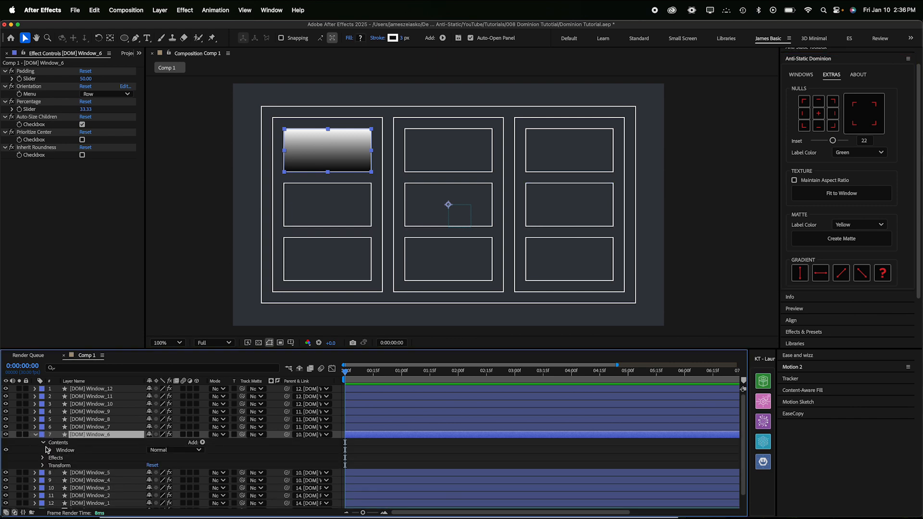
- Edit Window_6's Dominion Gradient to a purple start stop and cyan end stop
{"action": "left_click", "coordinate": [46, 450]}
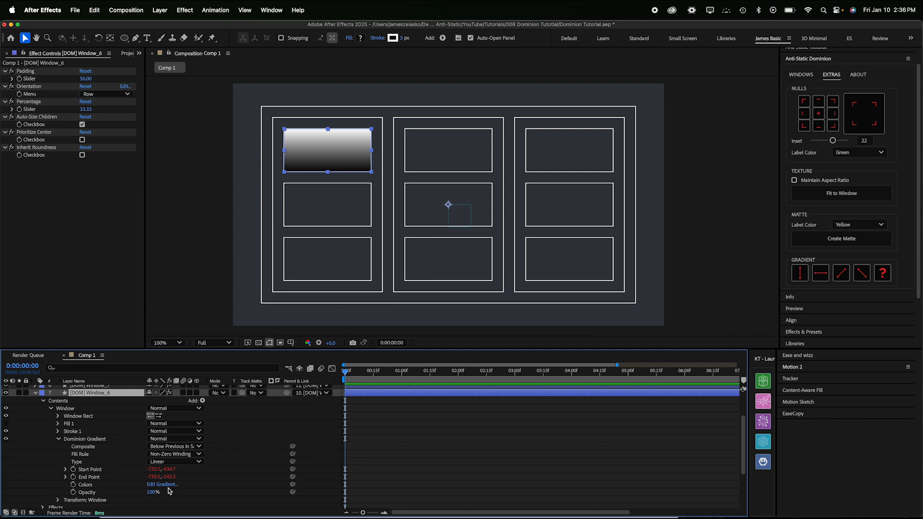
{"action": "left_click", "coordinate": [162, 484]}
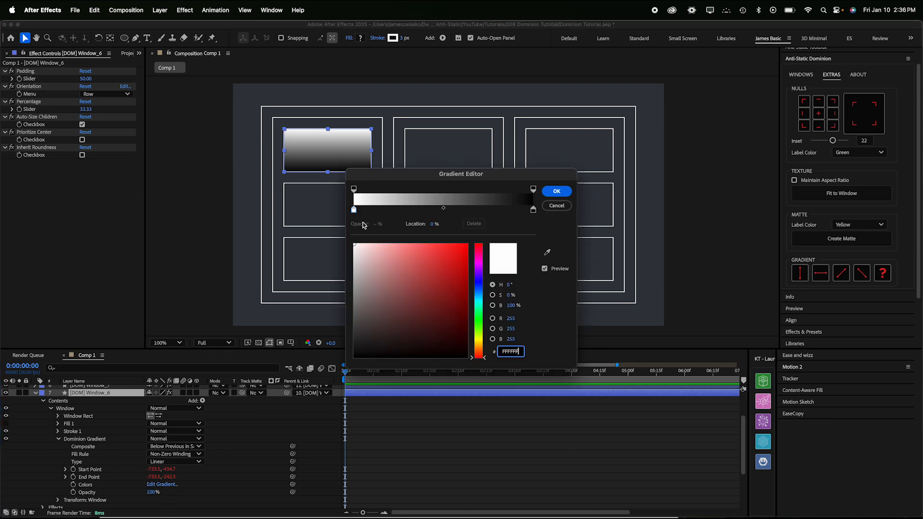
{"action": "left_click", "coordinate": [468, 250]}
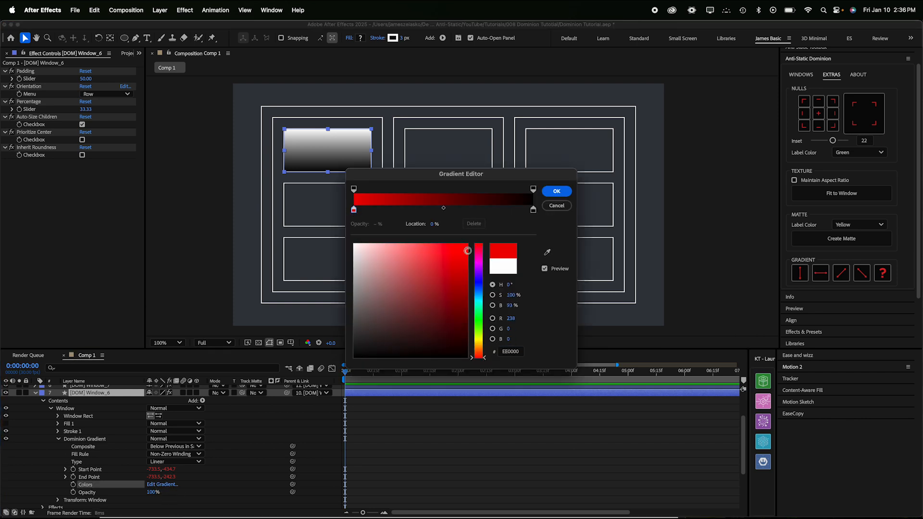
{"action": "left_click", "coordinate": [533, 210]}
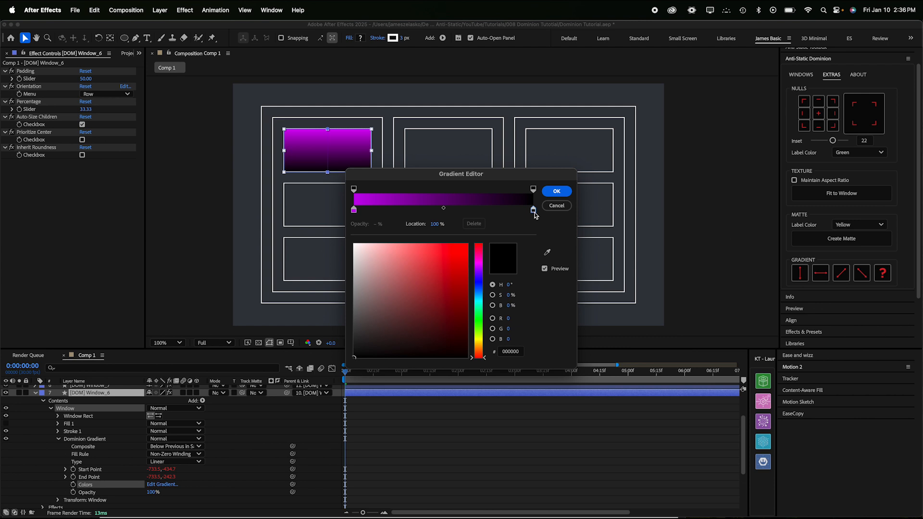
{"action": "left_click", "coordinate": [449, 258]}
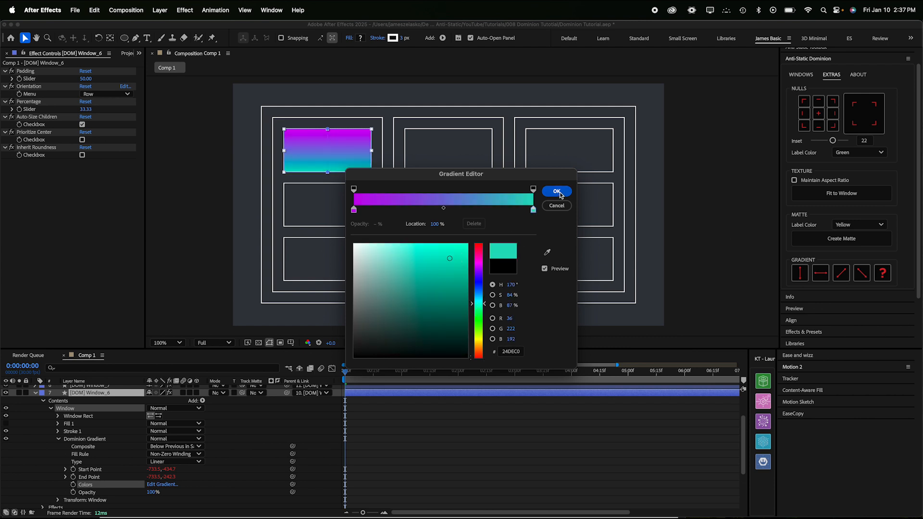
{"action": "left_click", "coordinate": [556, 191]}
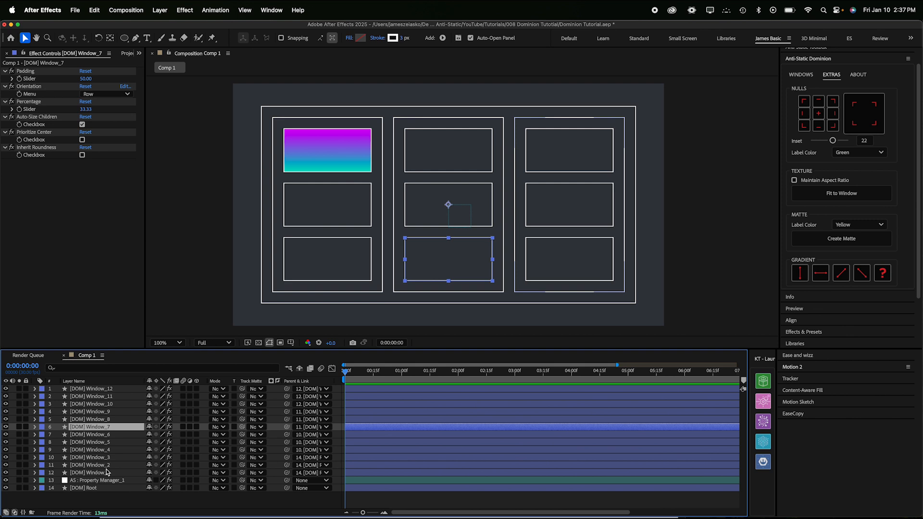
- Select the other window layers, filter by 'gra', and paste the purple-cyan gradient colours
{"action": "left_click", "coordinate": [94, 450]}
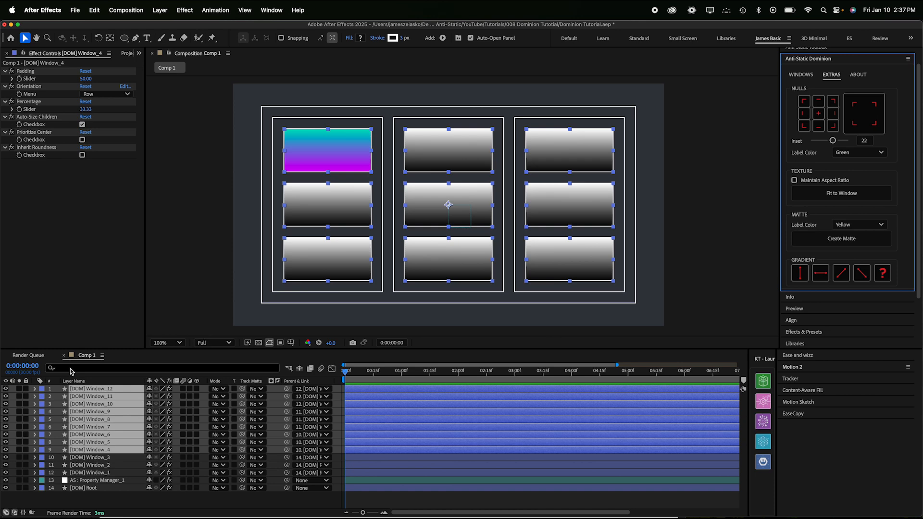
{"action": "type", "text": "gradi"}
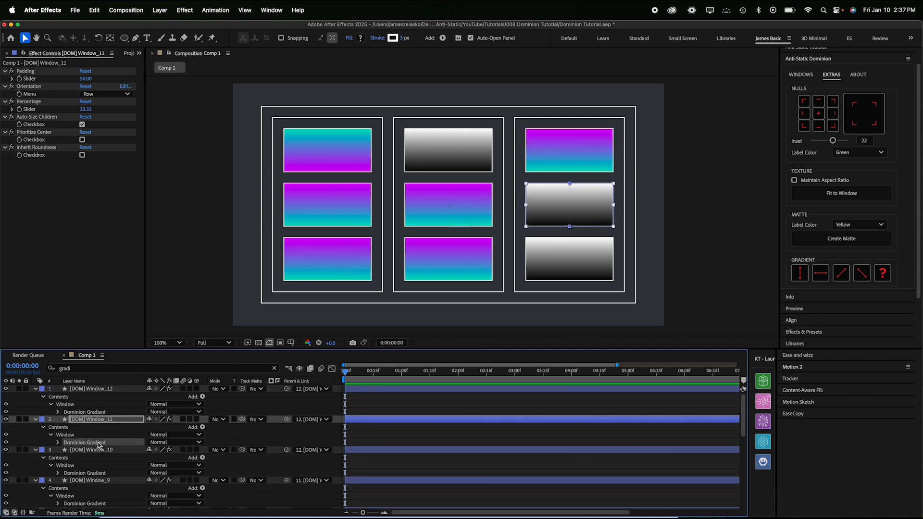
{"action": "left_click", "coordinate": [97, 438]}
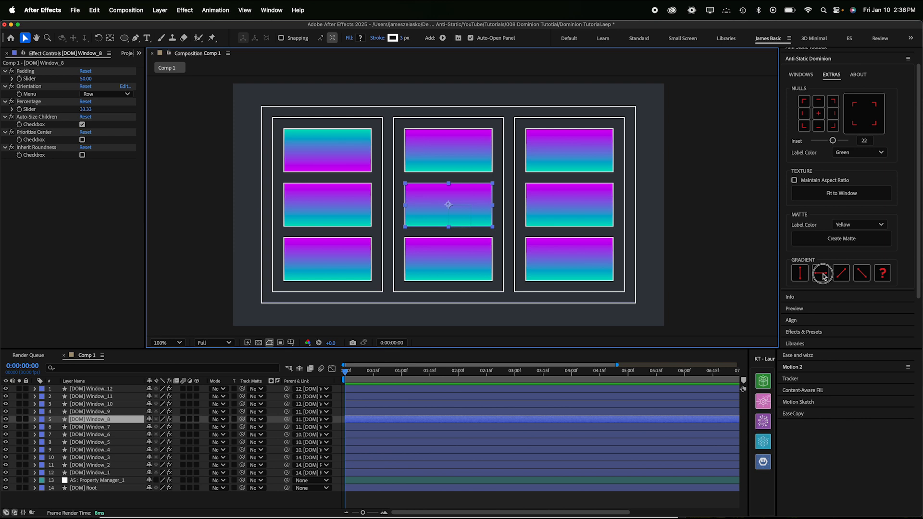
- Switch individual windows' gradients to horizontal and diagonal purple-to-cyan directions
{"action": "left_click", "coordinate": [820, 273]}
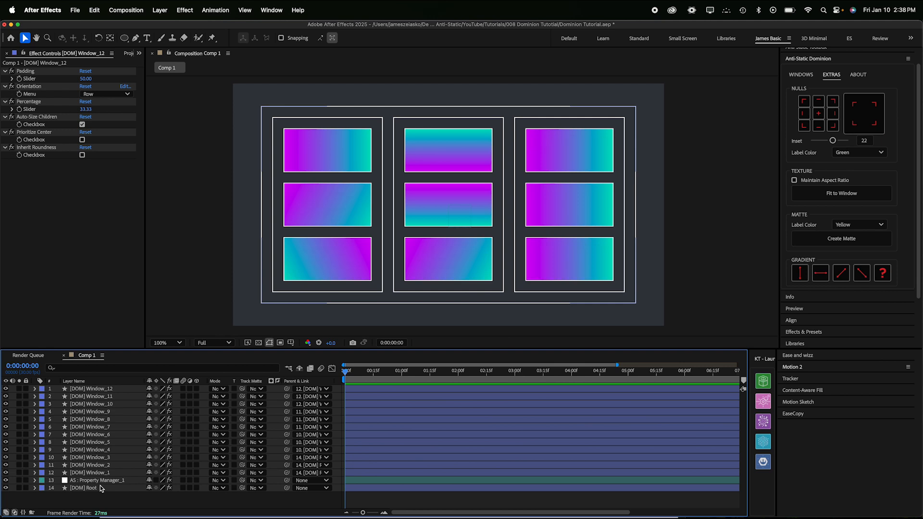
{"action": "left_click", "coordinate": [97, 480]}
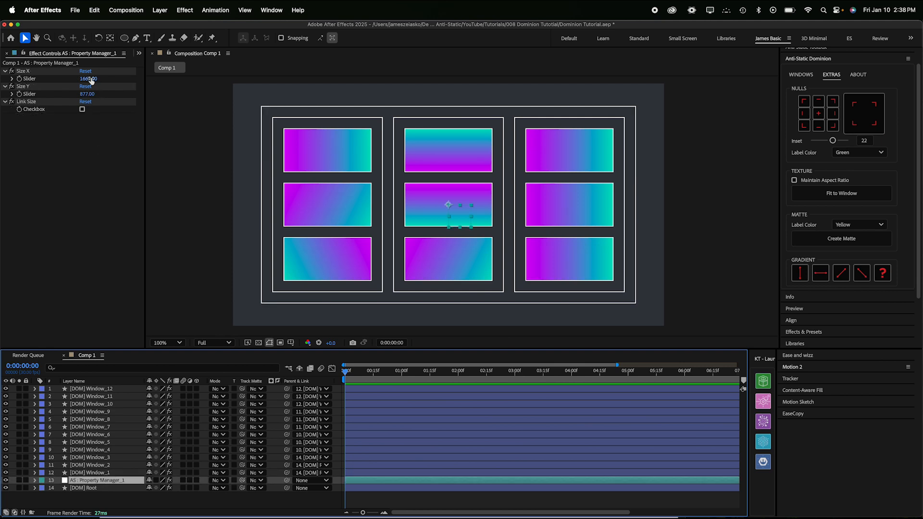
- Shrink the grid's Size X, inspect Window_8's gradient, and lower DOM Root Padding to 59
{"action": "left_click_drag", "start_coordinate": [95, 79], "coordinate": [71, 78]}
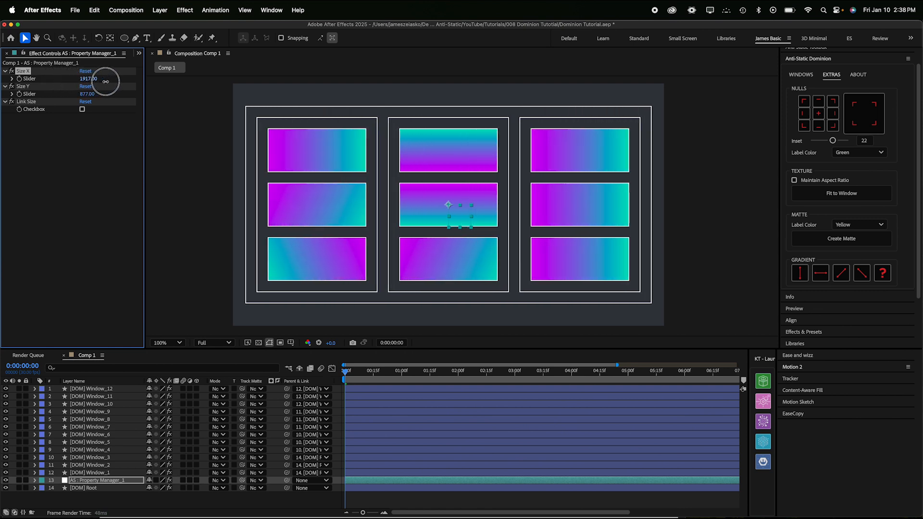
{"action": "left_click_drag", "start_coordinate": [90, 94], "coordinate": [77, 93]}
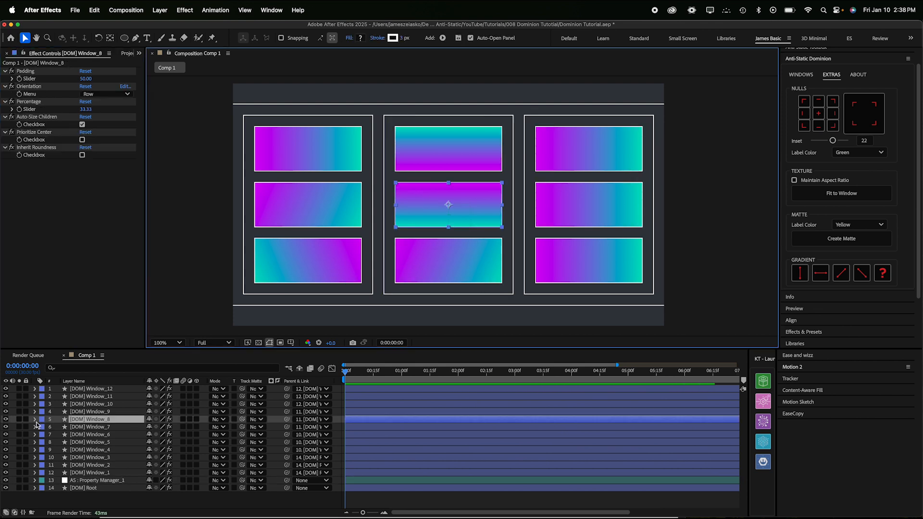
{"action": "left_click", "coordinate": [34, 419]}
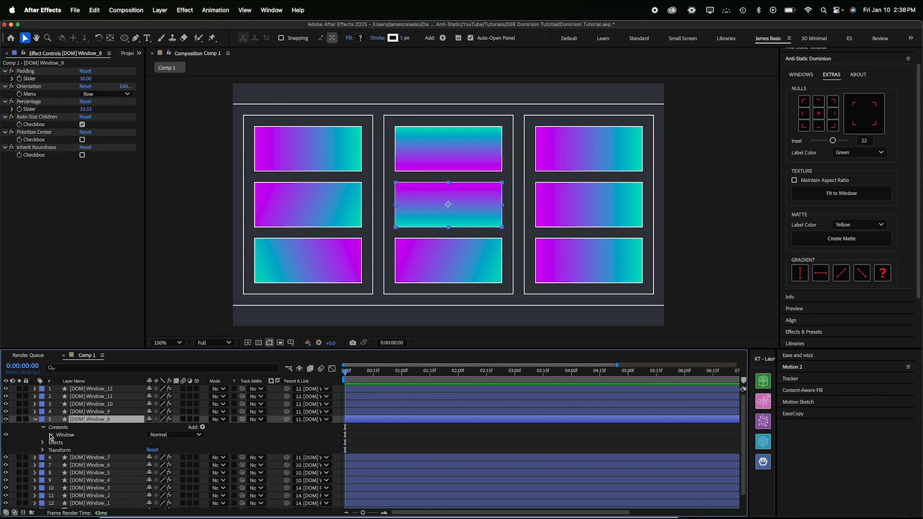
{"action": "left_click", "coordinate": [51, 435]}
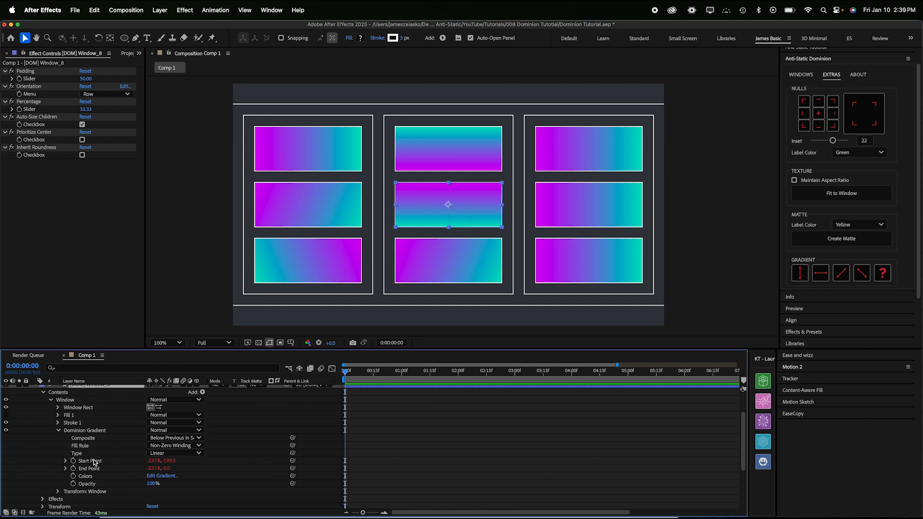
{"action": "left_click", "coordinate": [167, 342]}
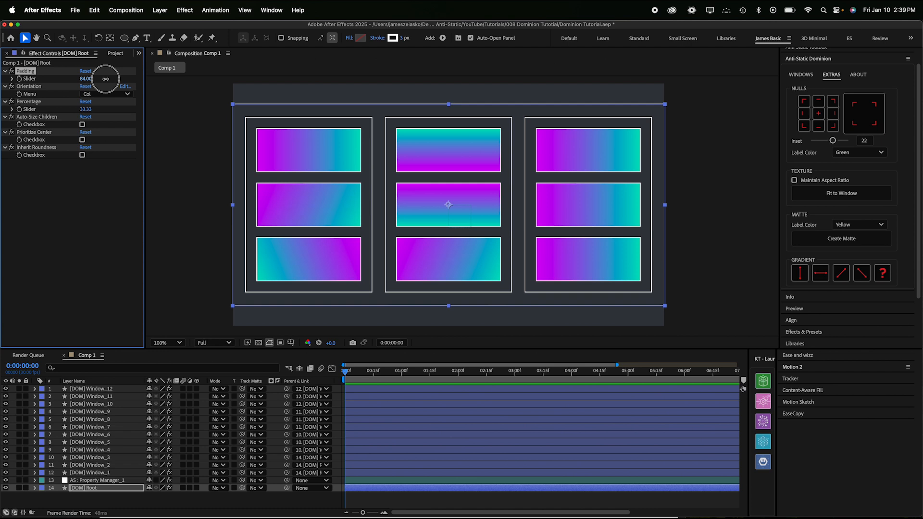
{"action": "left_click_drag", "start_coordinate": [85, 79], "coordinate": [64, 78]}
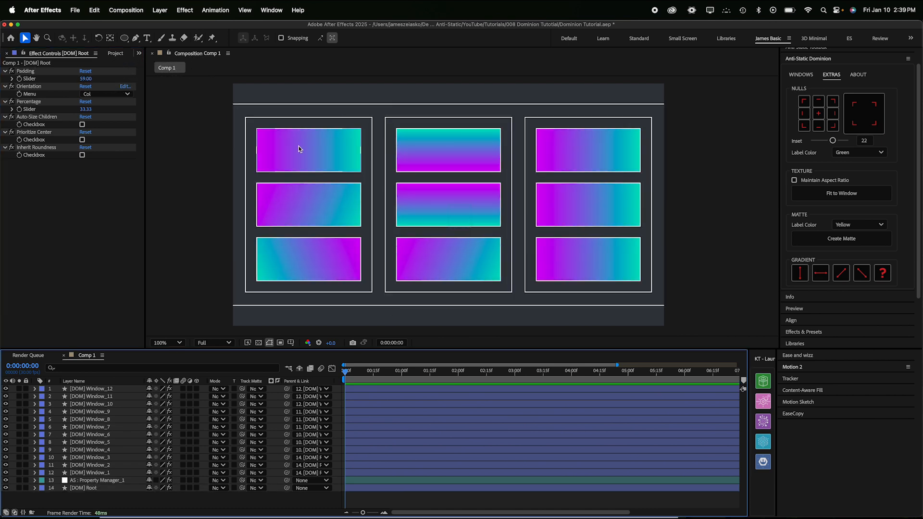
{"action": "left_click", "coordinate": [307, 150]}
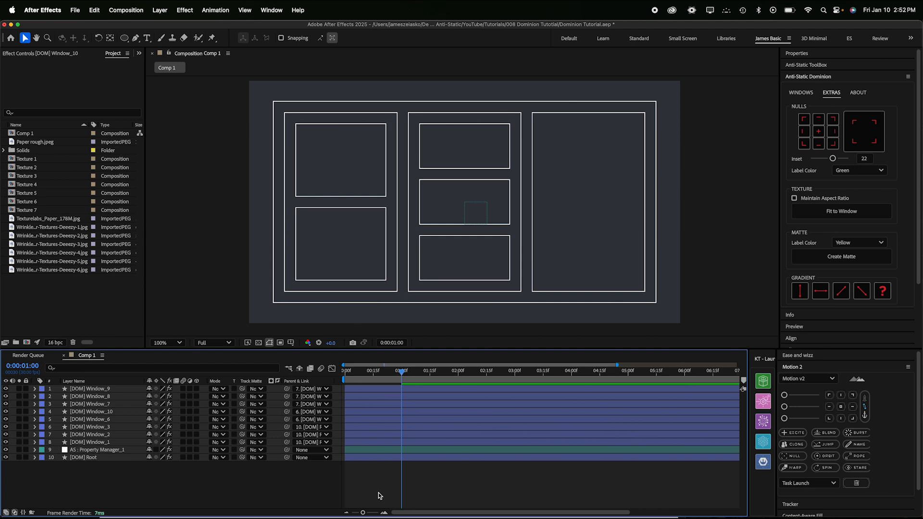
{"action": "mouse_move", "coordinate": [51, 173]}
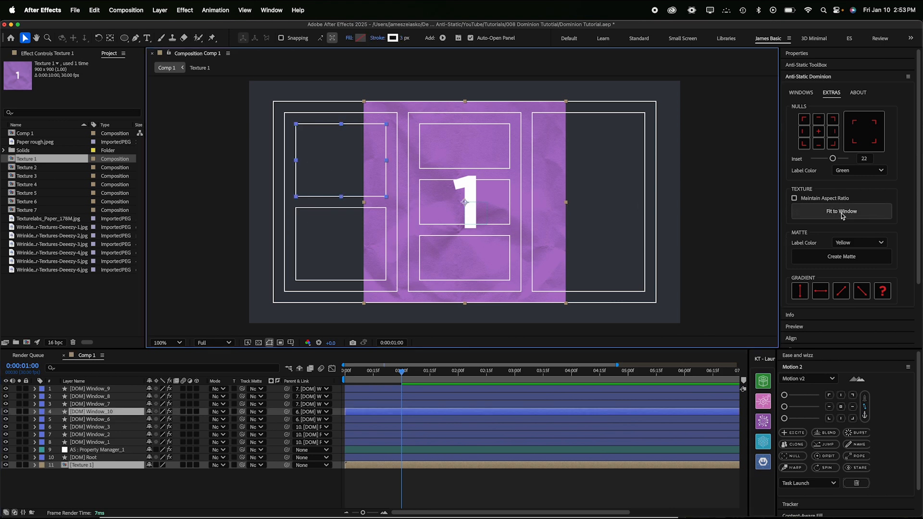
- Fit the Texture 1 purple paper inside Window_10, the top-left window
{"action": "left_click", "coordinate": [841, 211]}
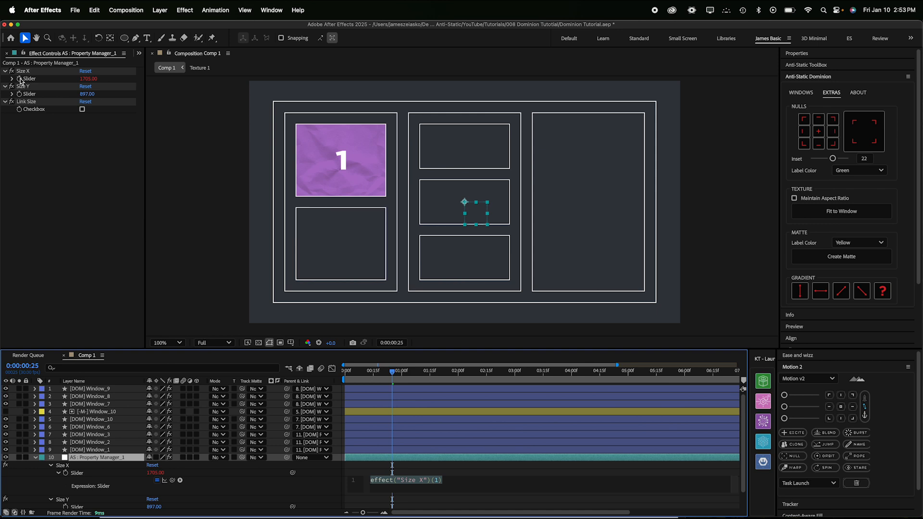
- Put wiggle(1,300) expressions on Size X and Size Y, then scrub to preview
{"action": "type", "text": "wiggle()"}
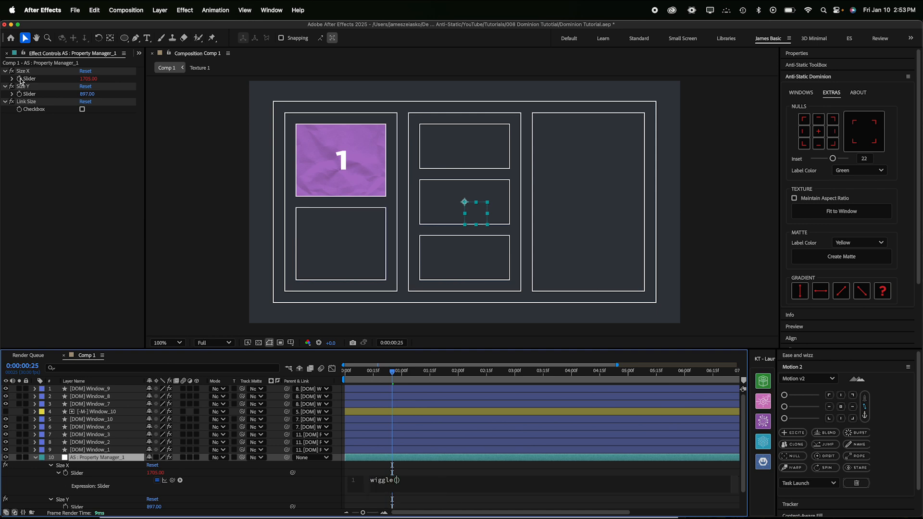
{"action": "type", "text": "1,"}
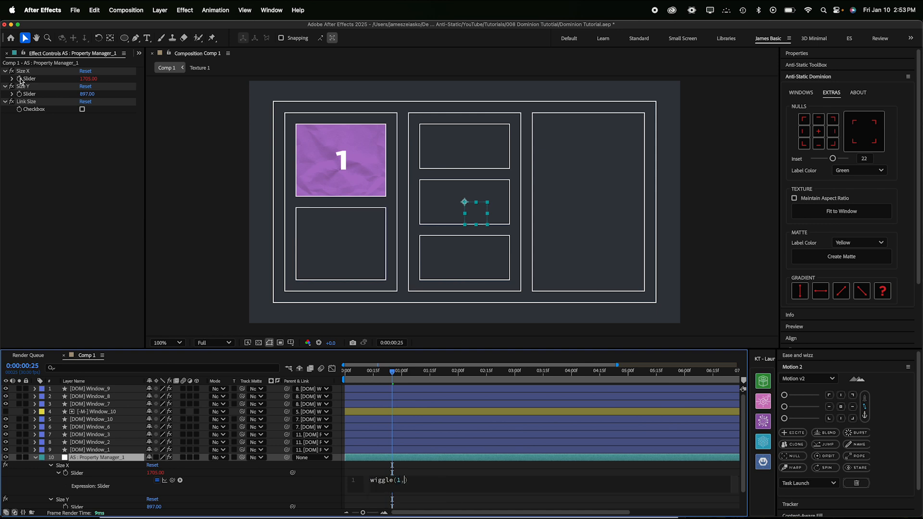
{"action": "type", "text": "300"}
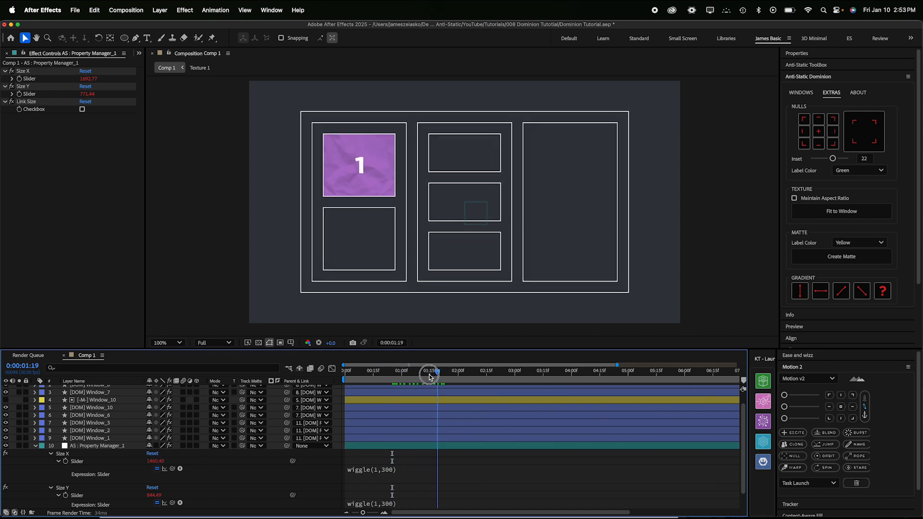
{"action": "left_click_drag", "start_coordinate": [429, 374], "coordinate": [404, 375]}
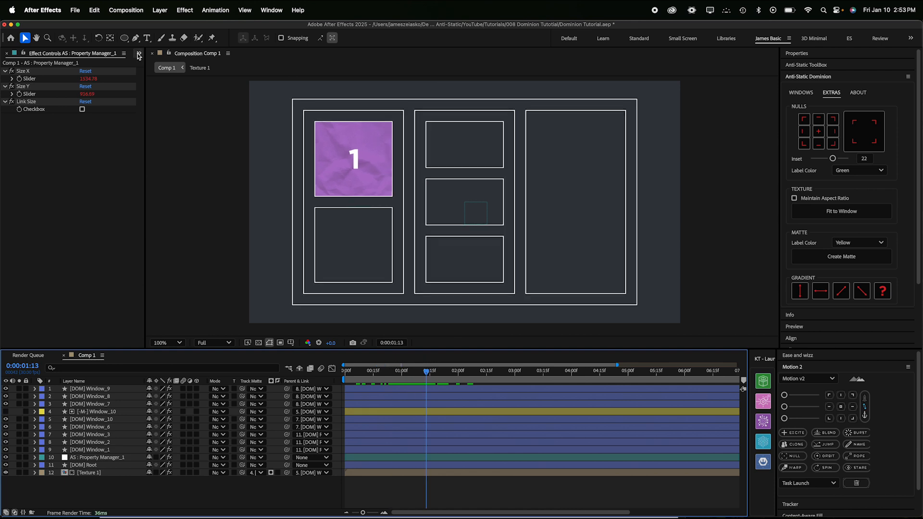
- Fit Texture 2 into Window_8 and Texture 3 into the tall right Window_1
{"action": "left_click", "coordinate": [113, 53]}
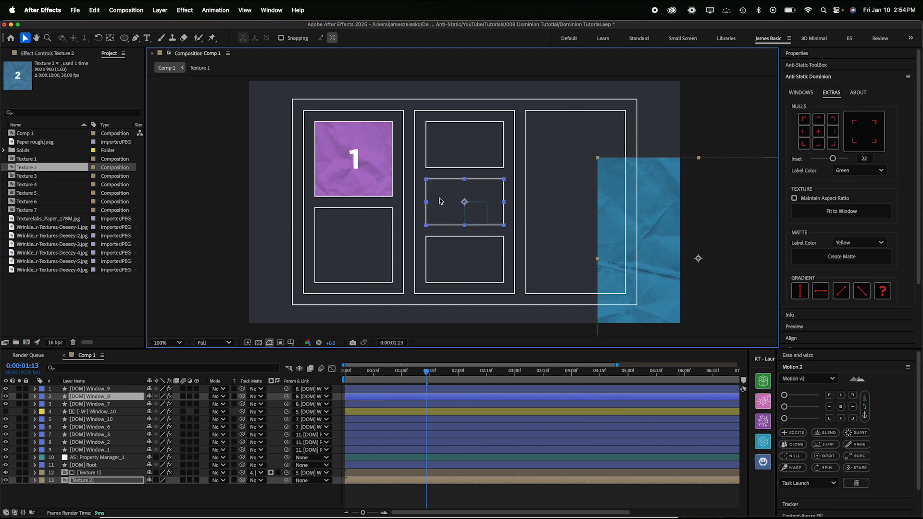
{"action": "left_click", "coordinate": [841, 212]}
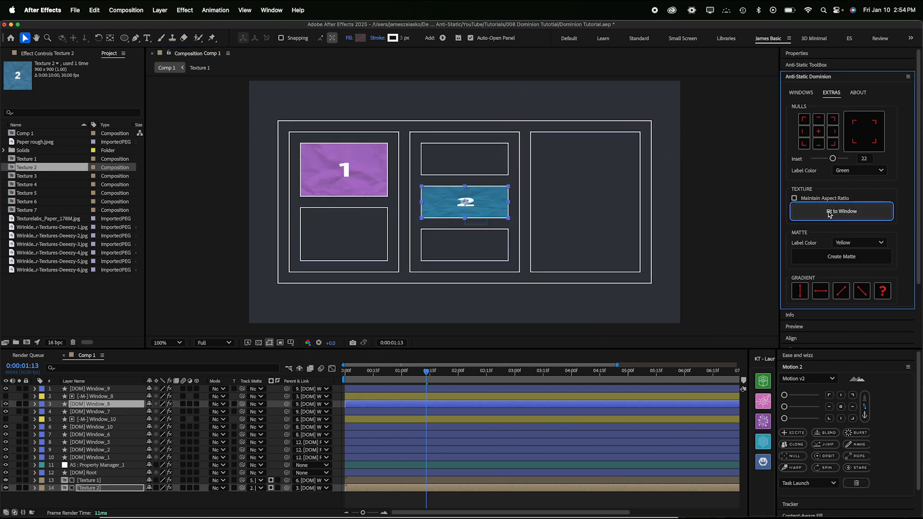
{"action": "mouse_move", "coordinate": [745, 214]}
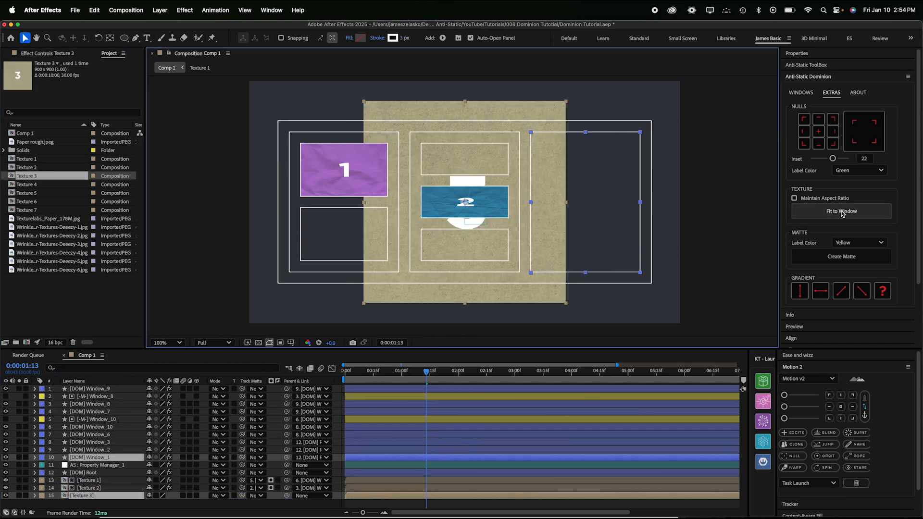
{"action": "left_click", "coordinate": [841, 210]}
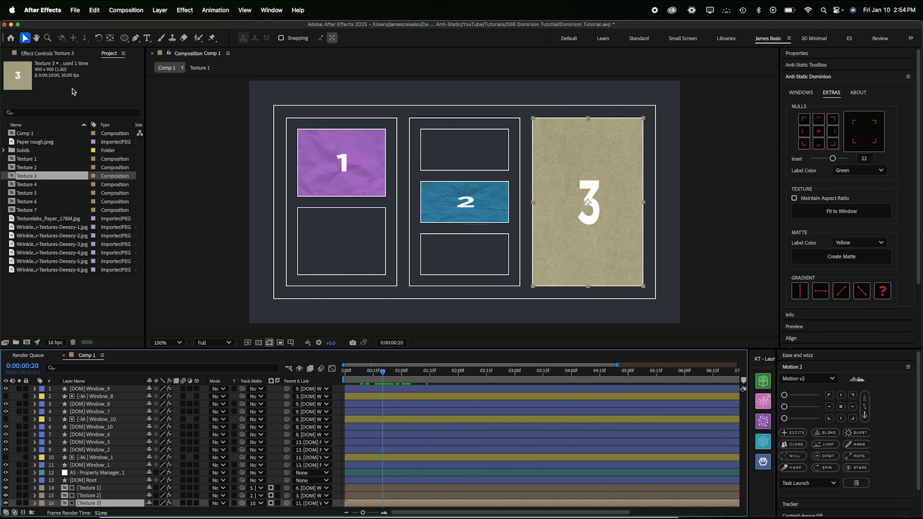
- Enable Maintain Aspect Ratio in Effect Controls for Texture 3 and Texture 1
{"action": "left_click", "coordinate": [56, 52]}
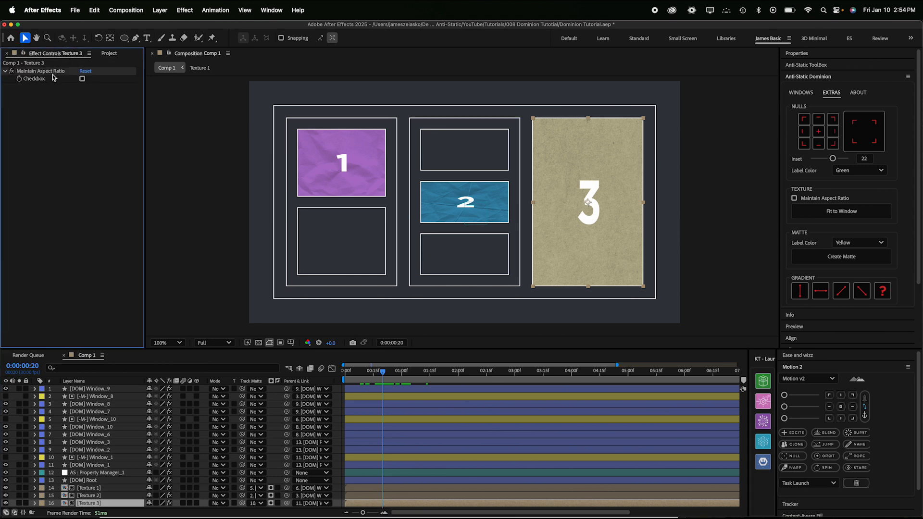
{"action": "left_click", "coordinate": [82, 79]}
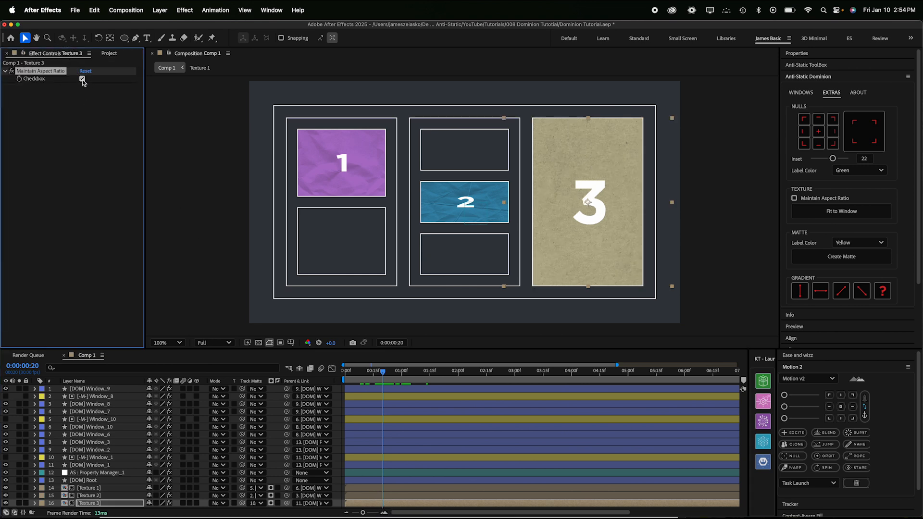
{"action": "left_click", "coordinate": [82, 78]}
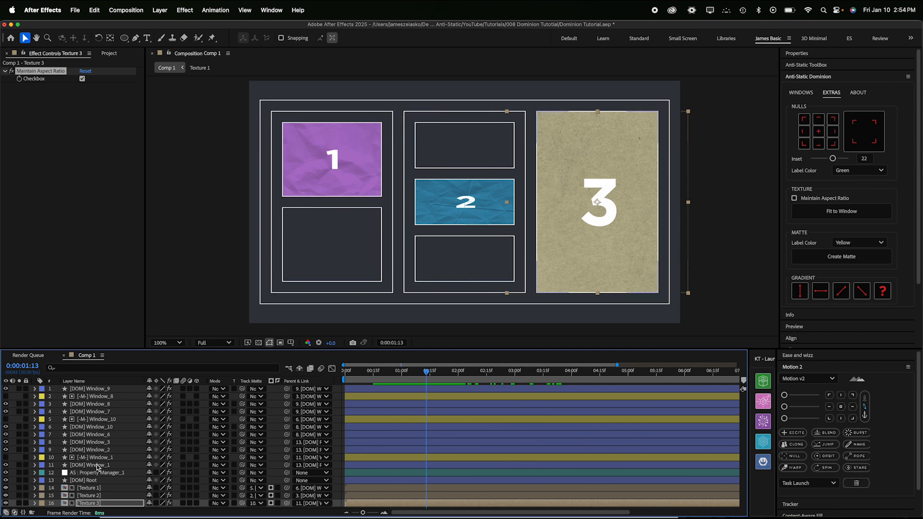
{"action": "left_click", "coordinate": [95, 465]}
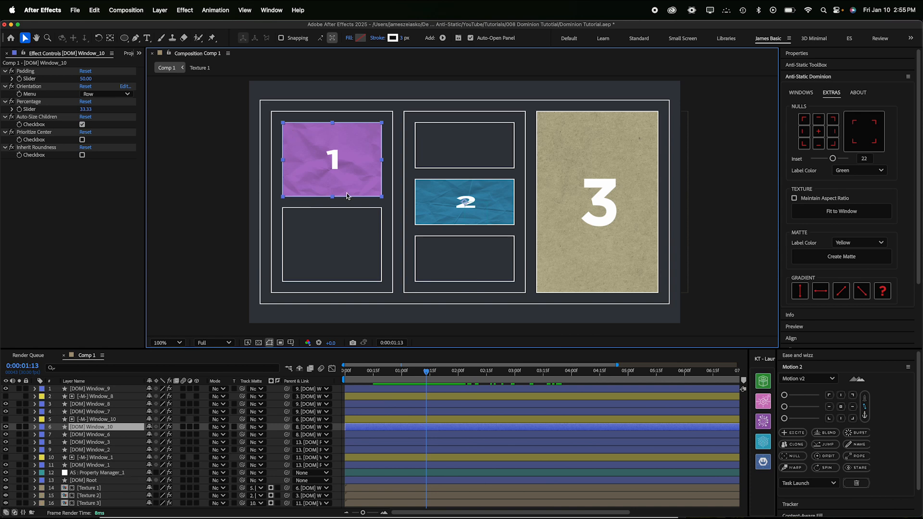
{"action": "mouse_move", "coordinate": [309, 134]}
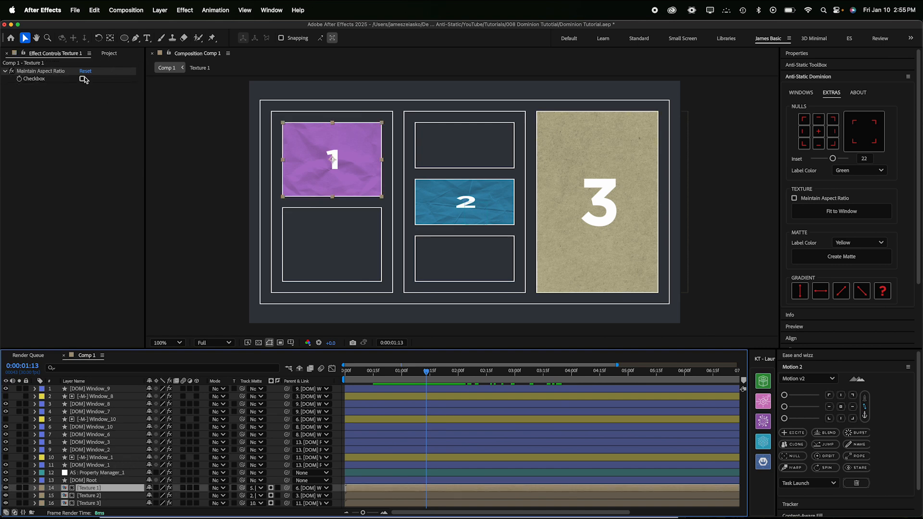
{"action": "left_click", "coordinate": [82, 78]}
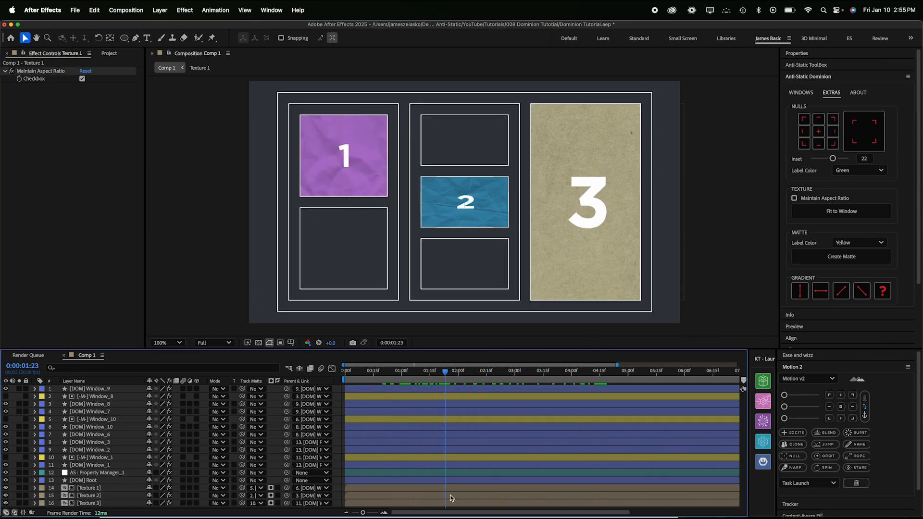
- Create a green placeholder matte in Window_6, the bottom-left window
{"action": "left_click", "coordinate": [95, 435]}
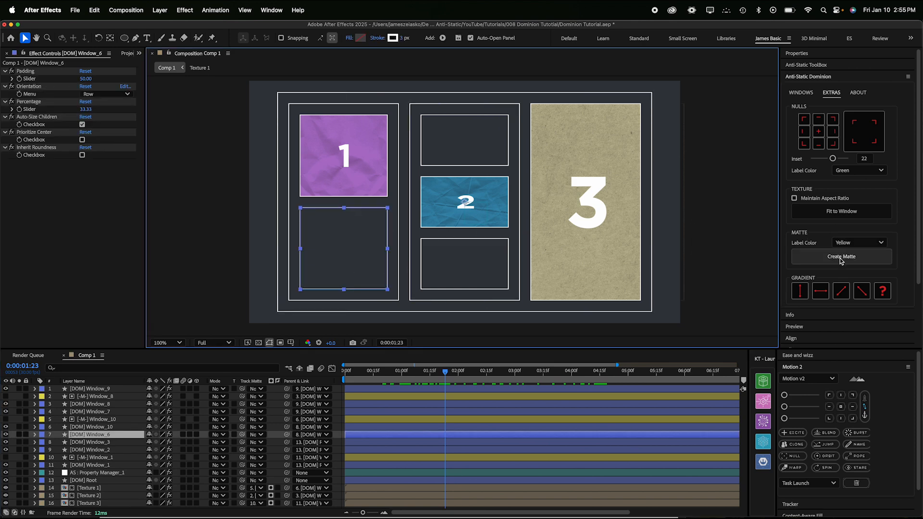
{"action": "left_click", "coordinate": [841, 256]}
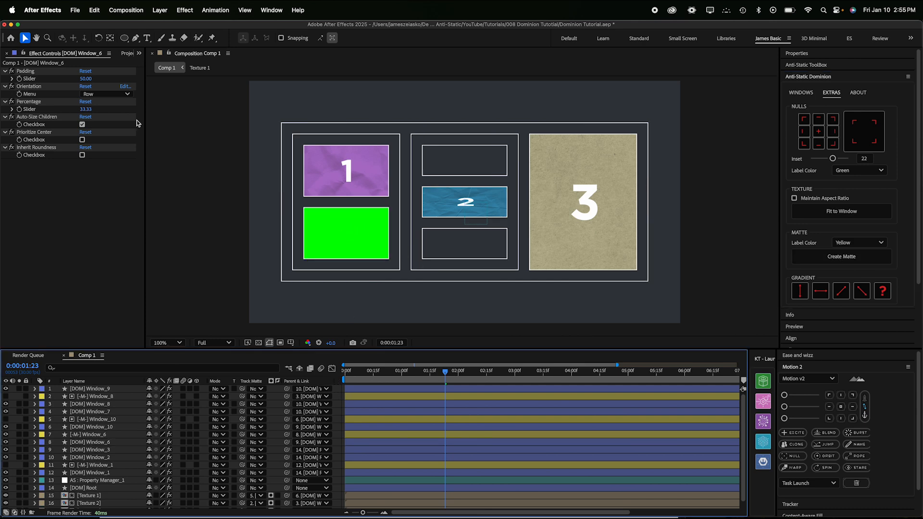
{"action": "left_click", "coordinate": [114, 53]}
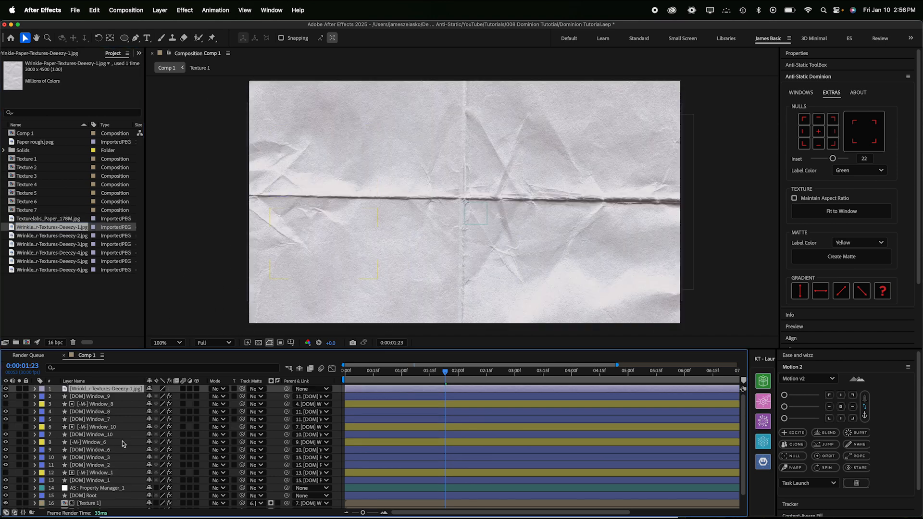
{"action": "mouse_move", "coordinate": [123, 435]}
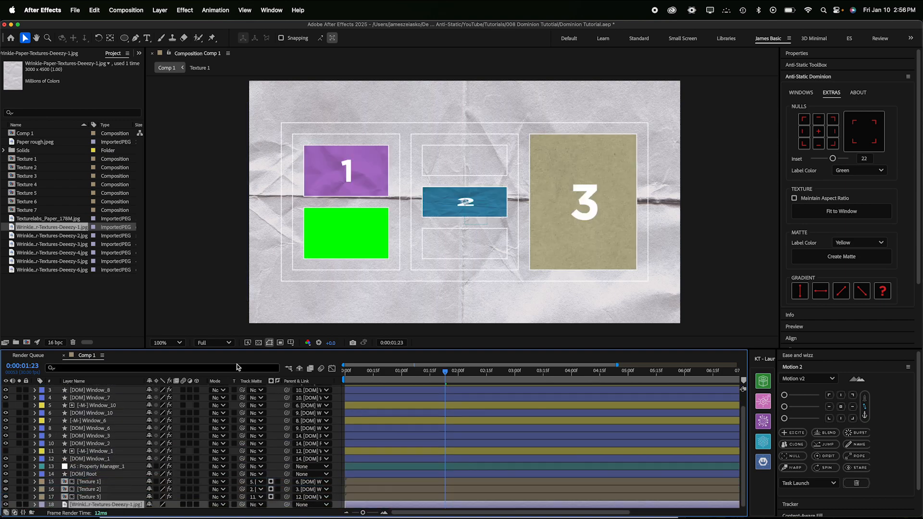
{"action": "mouse_move", "coordinate": [266, 263]}
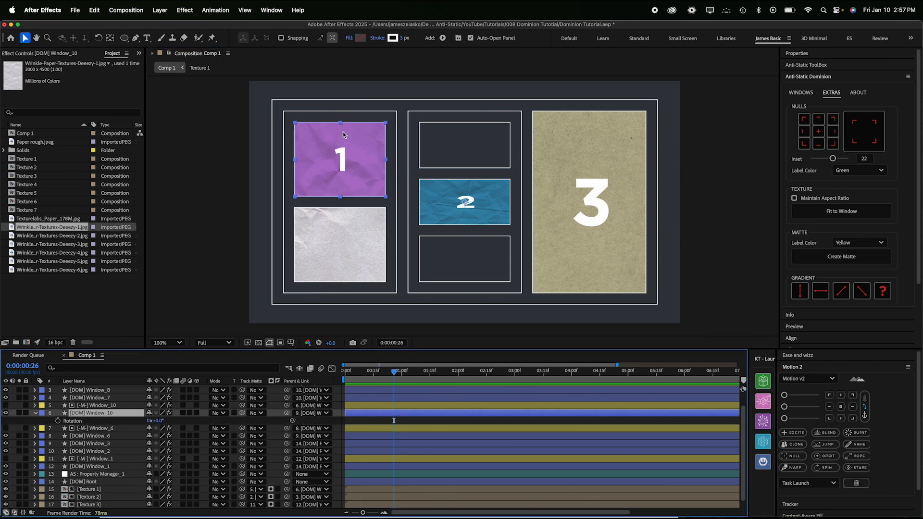
{"action": "mouse_move", "coordinate": [465, 204]}
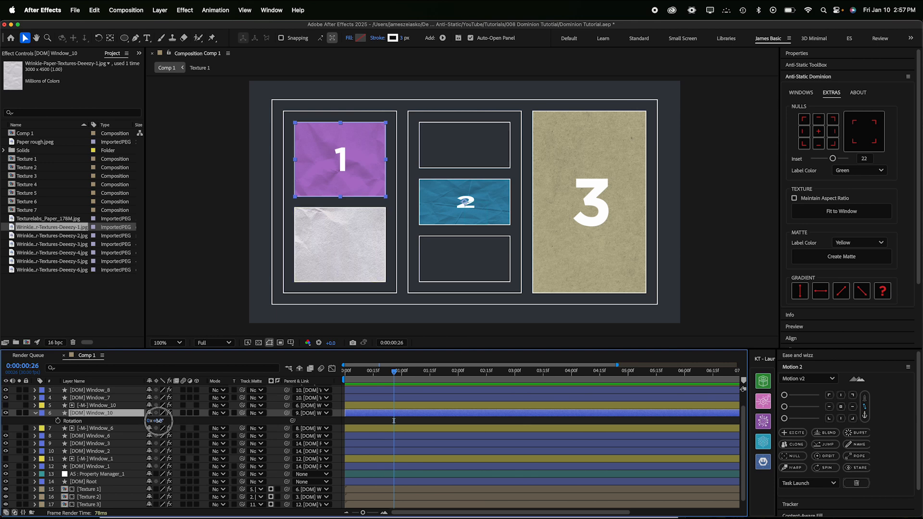
- Scrub Window_10's Rotation to tilt the top-left purple window
{"action": "left_click_drag", "start_coordinate": [159, 420], "coordinate": [141, 426]}
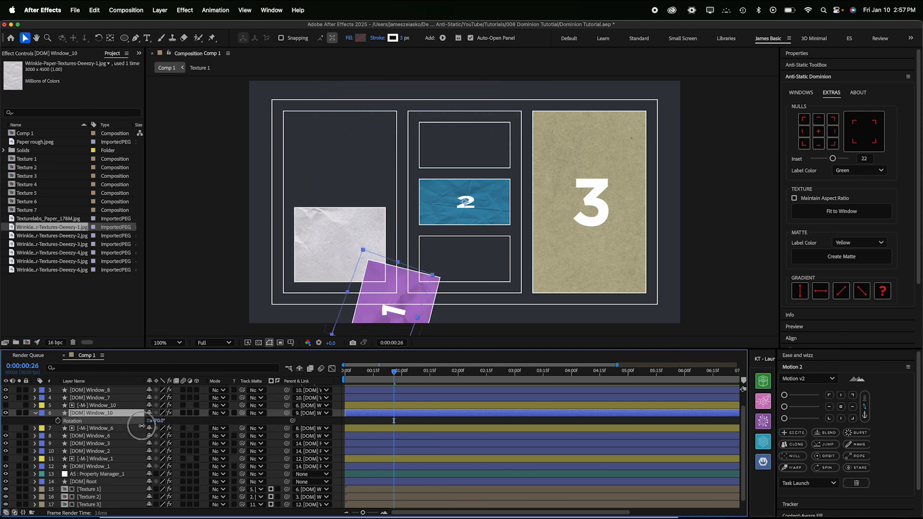